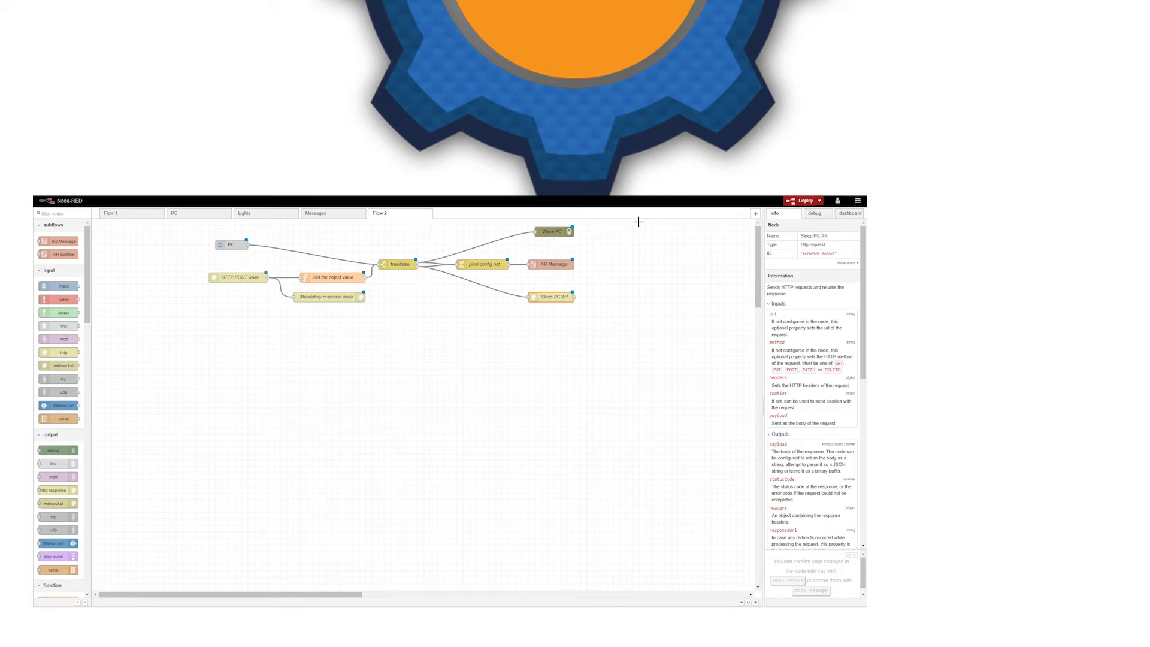
# Inspect the PC and true/false nodes, reviewing the switch's is true / is false rules unchanged.
pyautogui.click(231, 245)
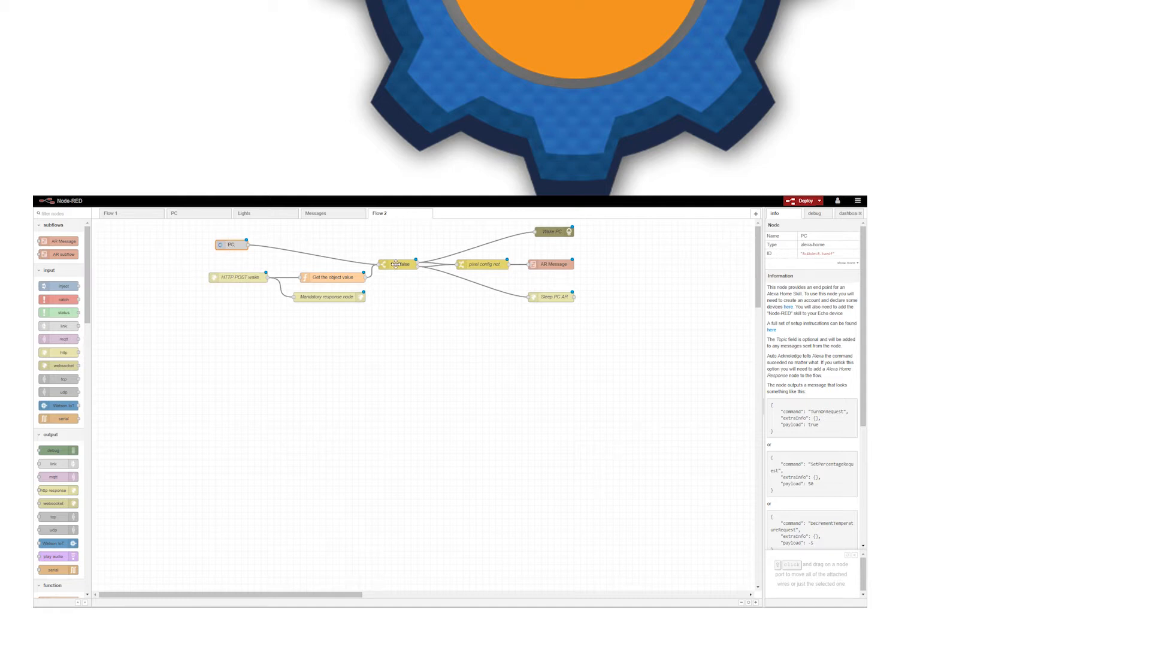
pyautogui.click(398, 259)
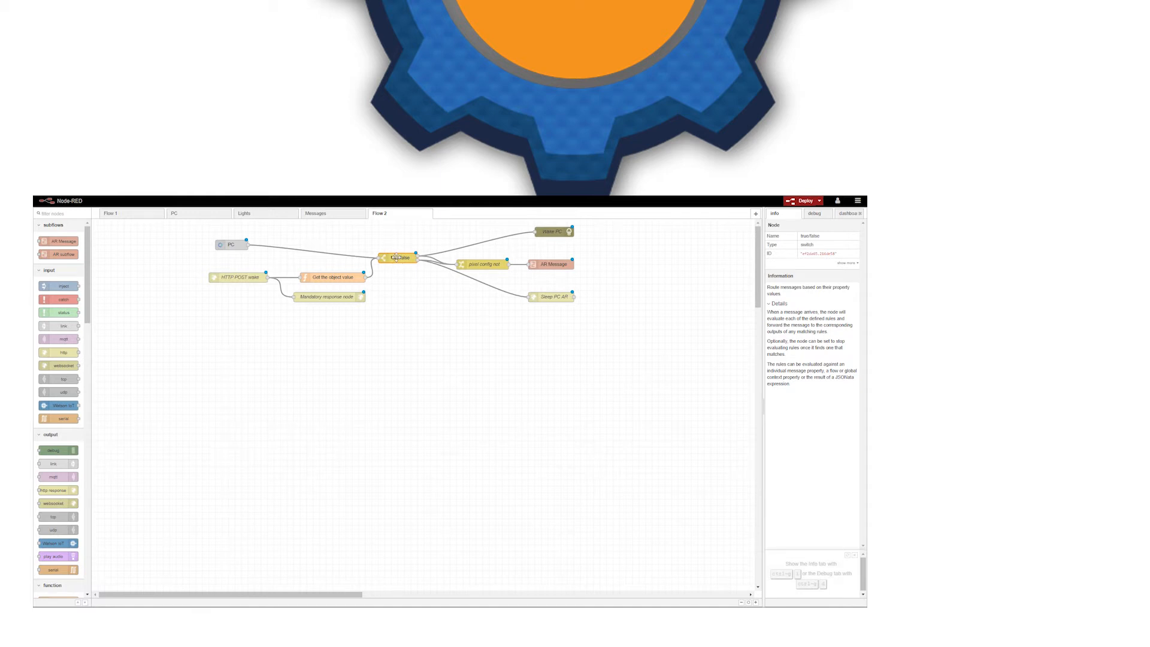
pyautogui.doubleClick(398, 258)
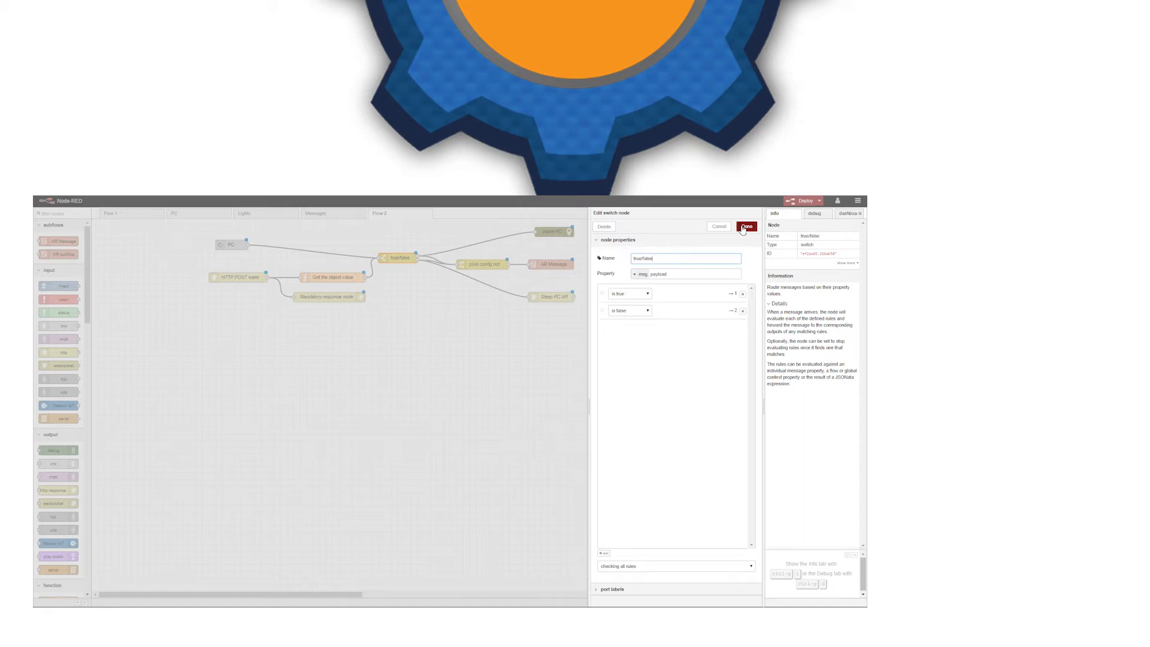
pyautogui.click(747, 225)
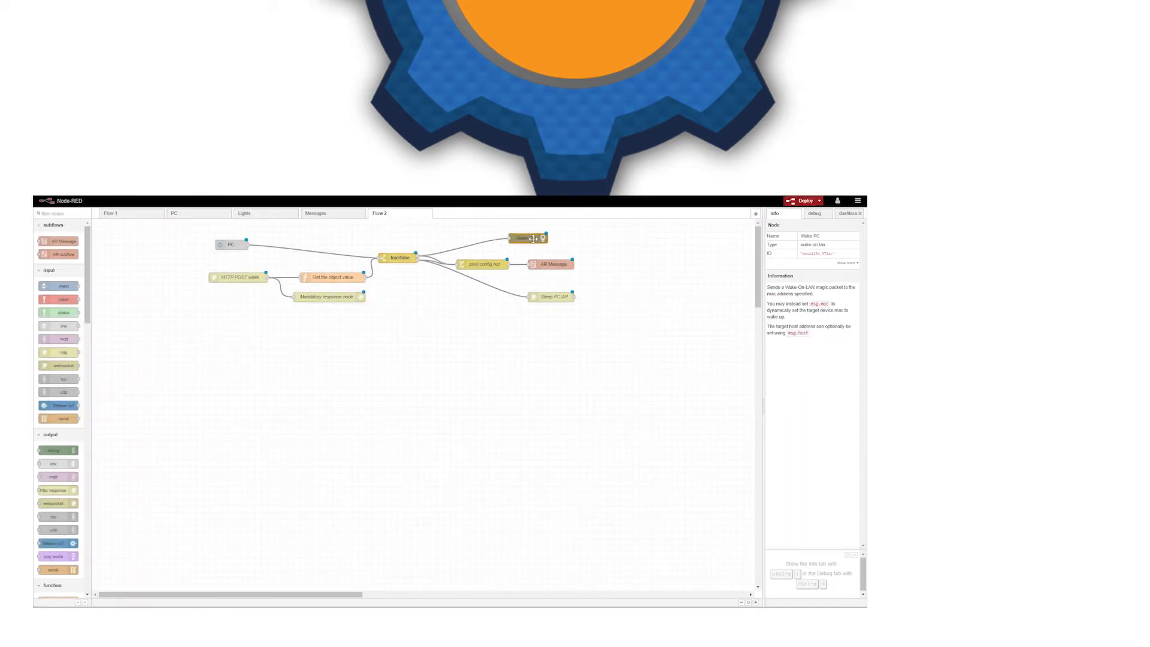
# Move Sleep PC AR under Wake PC and view Wake PC's wake-on-LAN details.
pyautogui.click(549, 297)
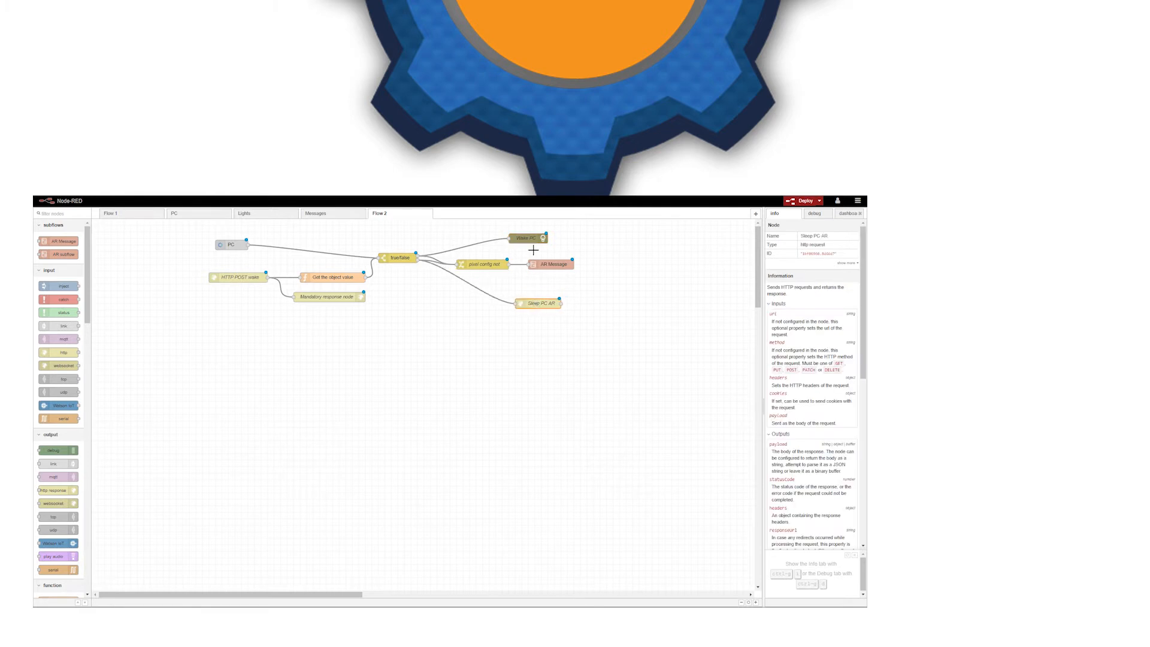
pyautogui.click(525, 239)
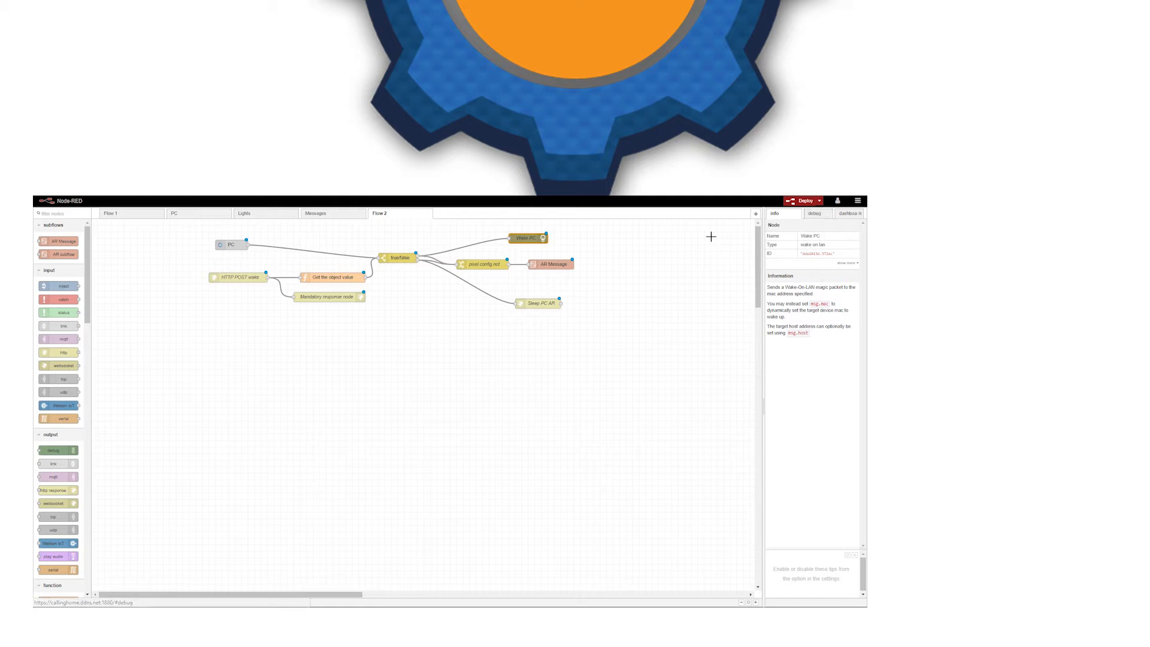
pyautogui.scroll(-3)
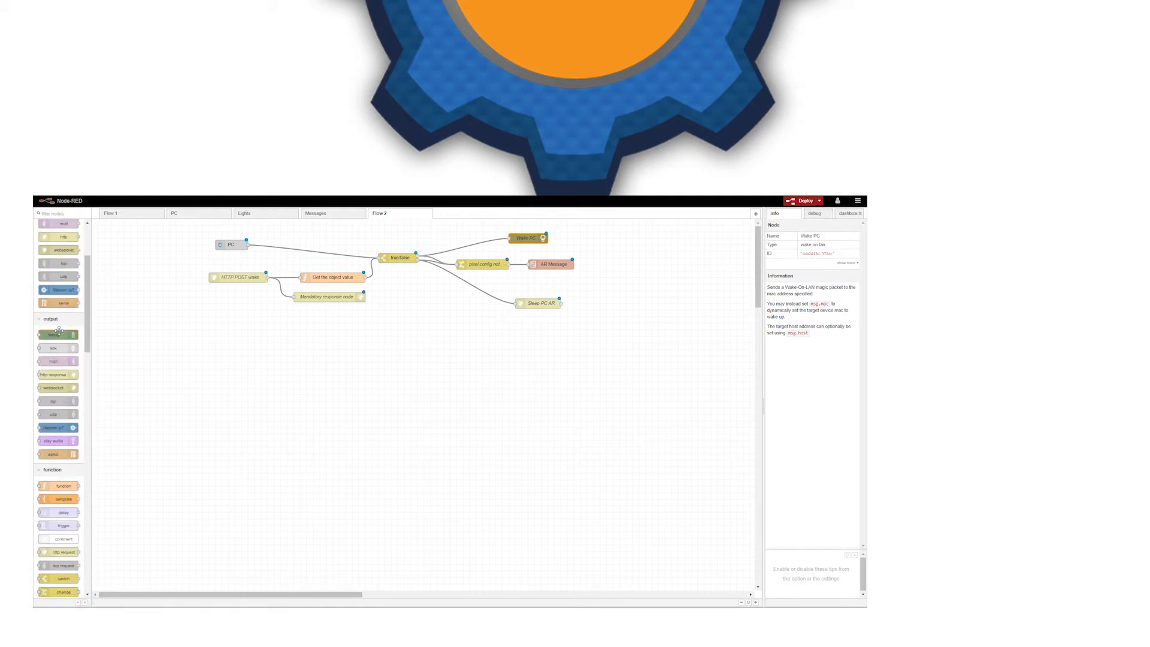
pyautogui.scroll(-3)
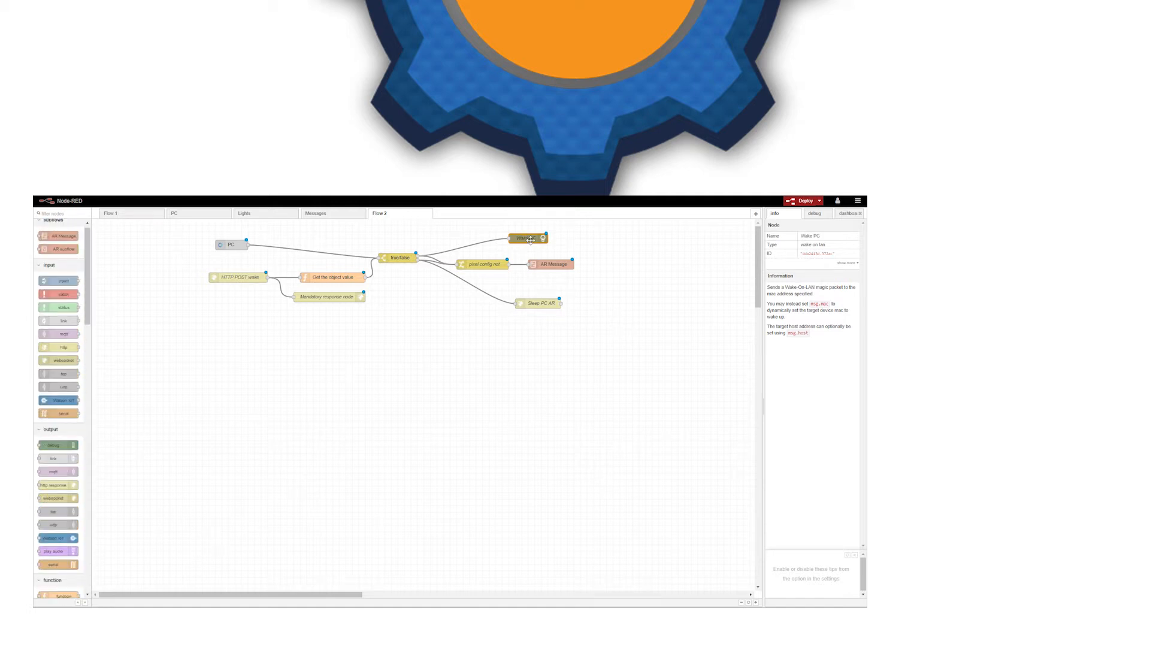
pyautogui.doubleClick(526, 239)
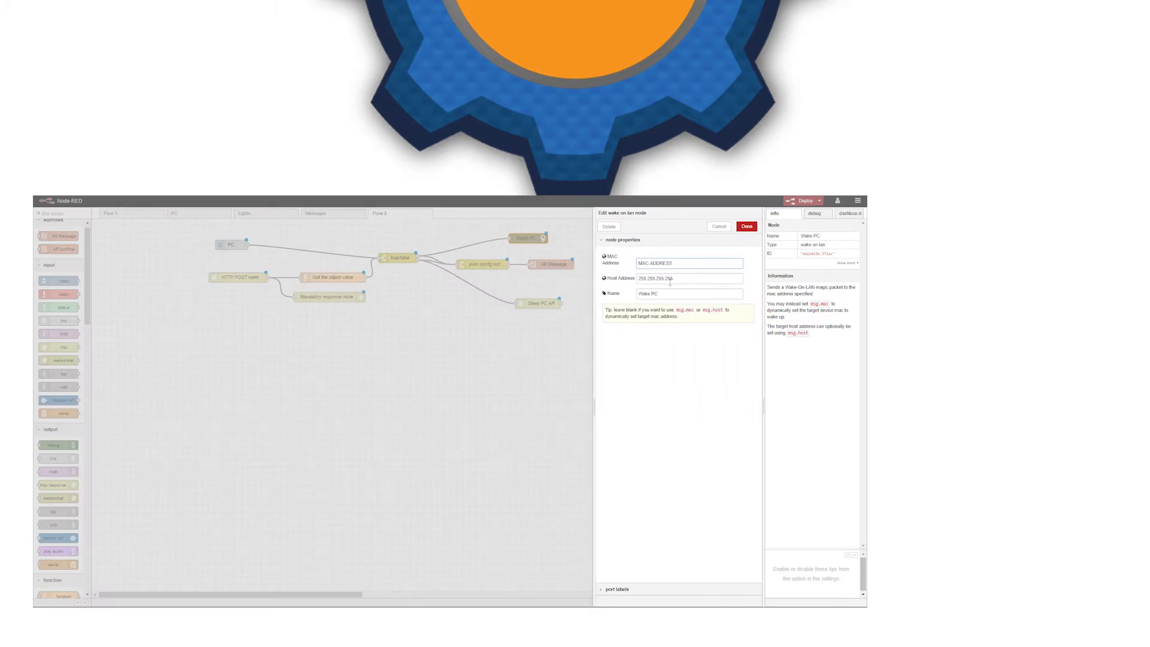
pyautogui.tripleClick(688, 278)
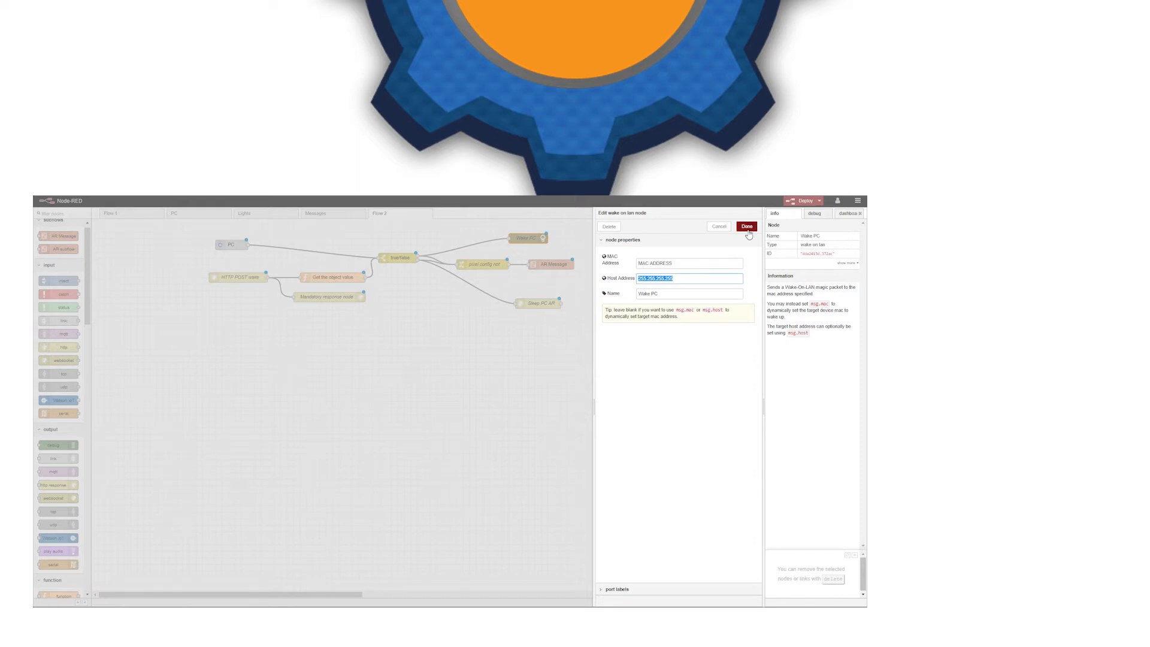
pyautogui.click(745, 226)
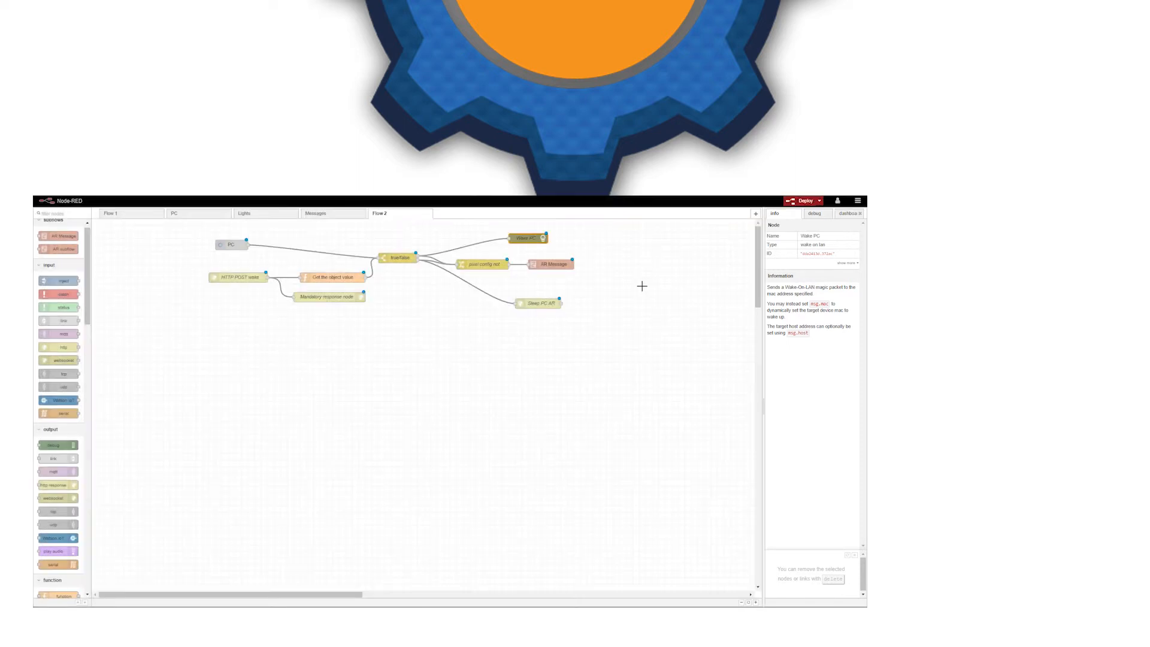
pyautogui.moveTo(534, 293)
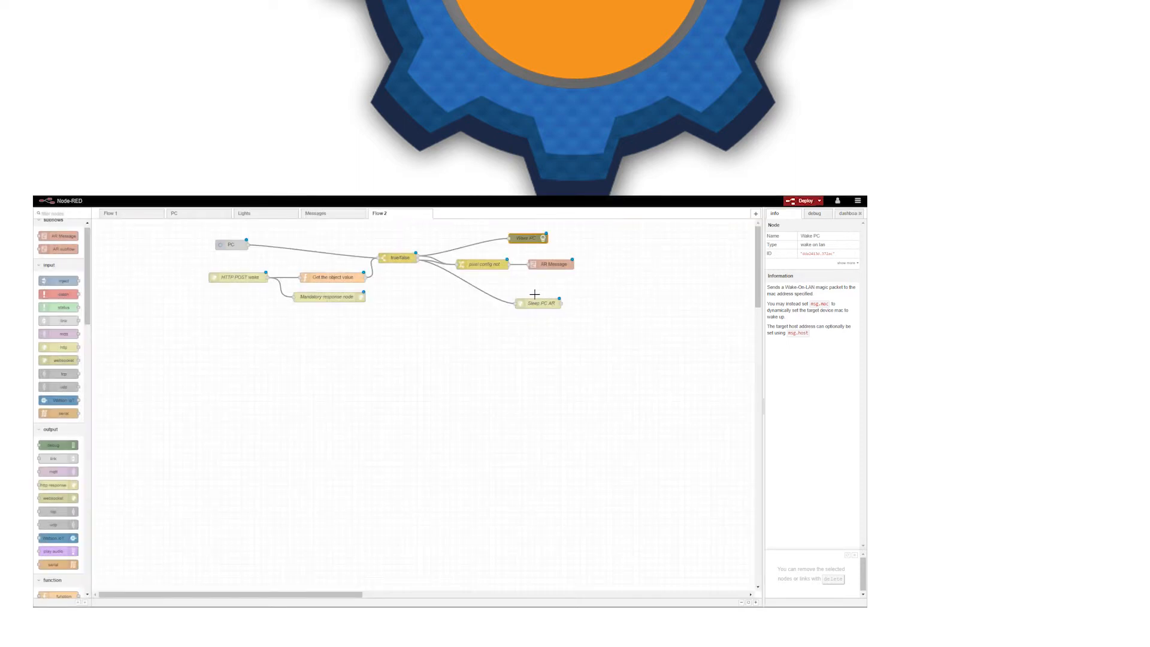
pyautogui.click(538, 303)
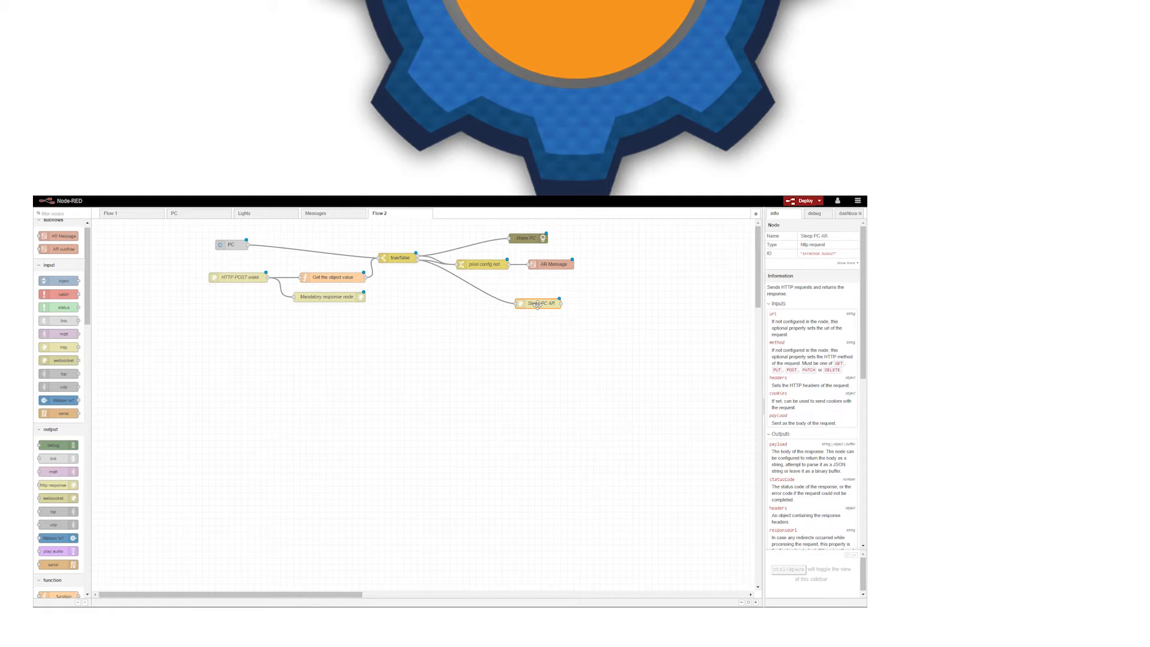
pyautogui.doubleClick(538, 303)
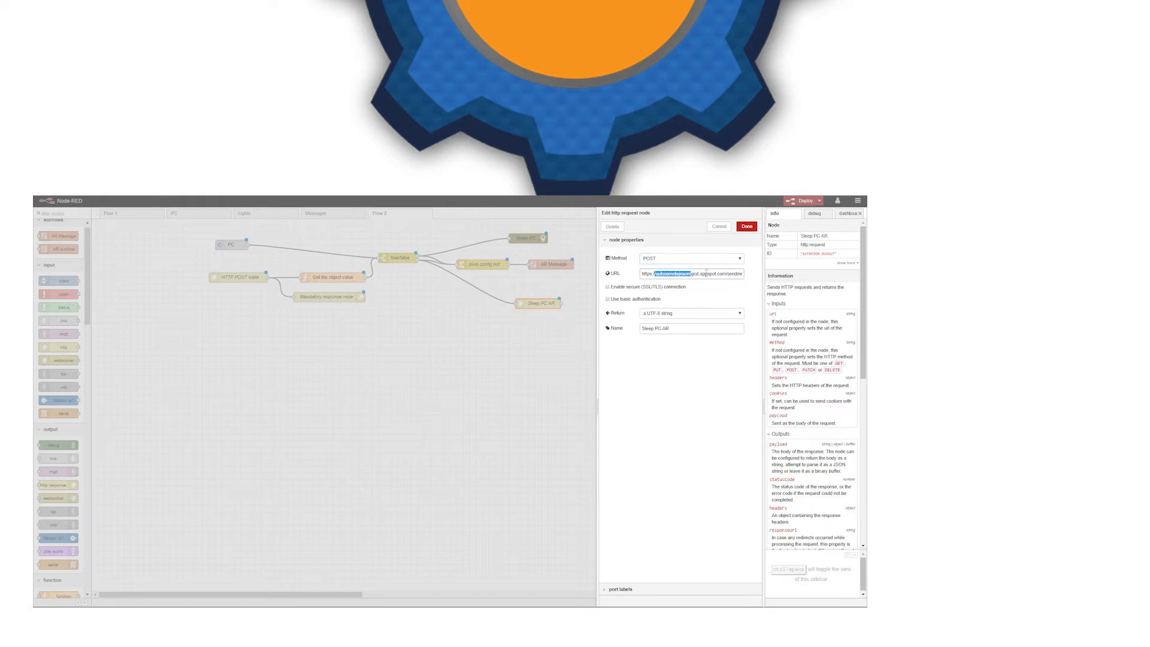
pyautogui.tripleClick(691, 273)
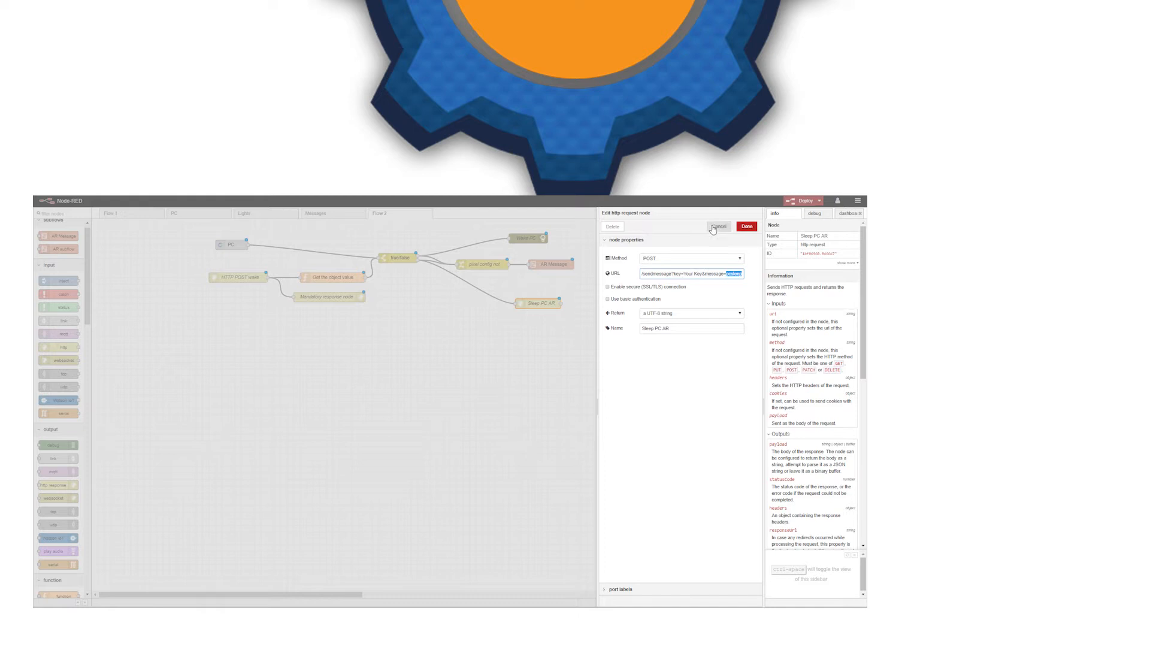
pyautogui.click(718, 226)
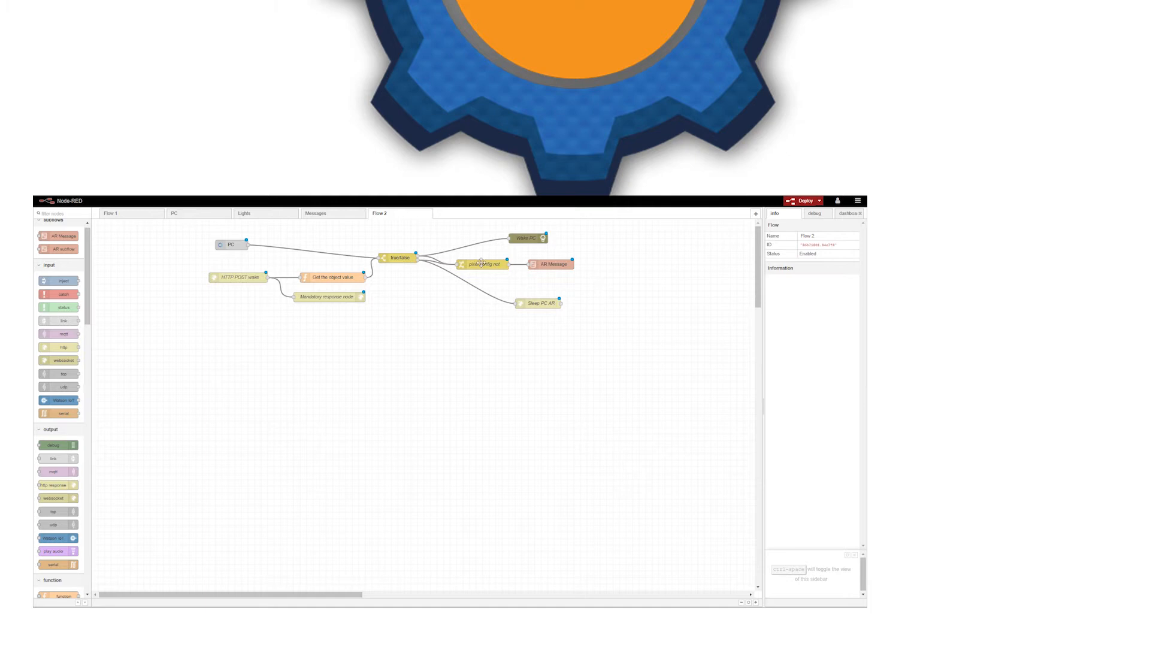
pyautogui.click(484, 264)
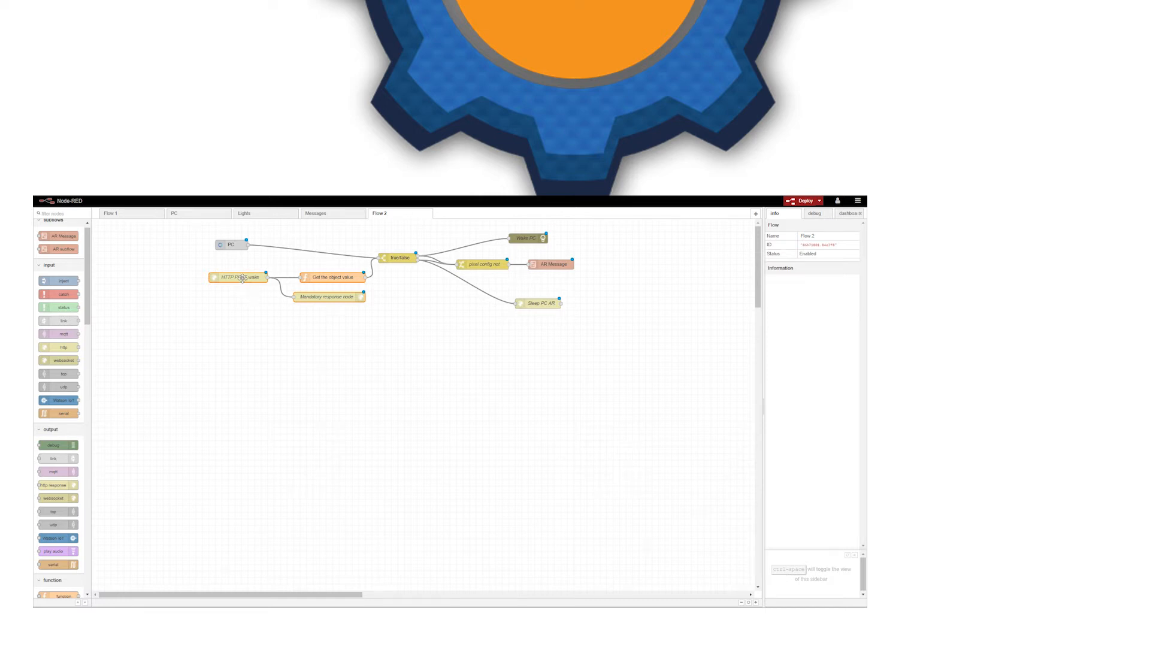
pyautogui.doubleClick(238, 277)
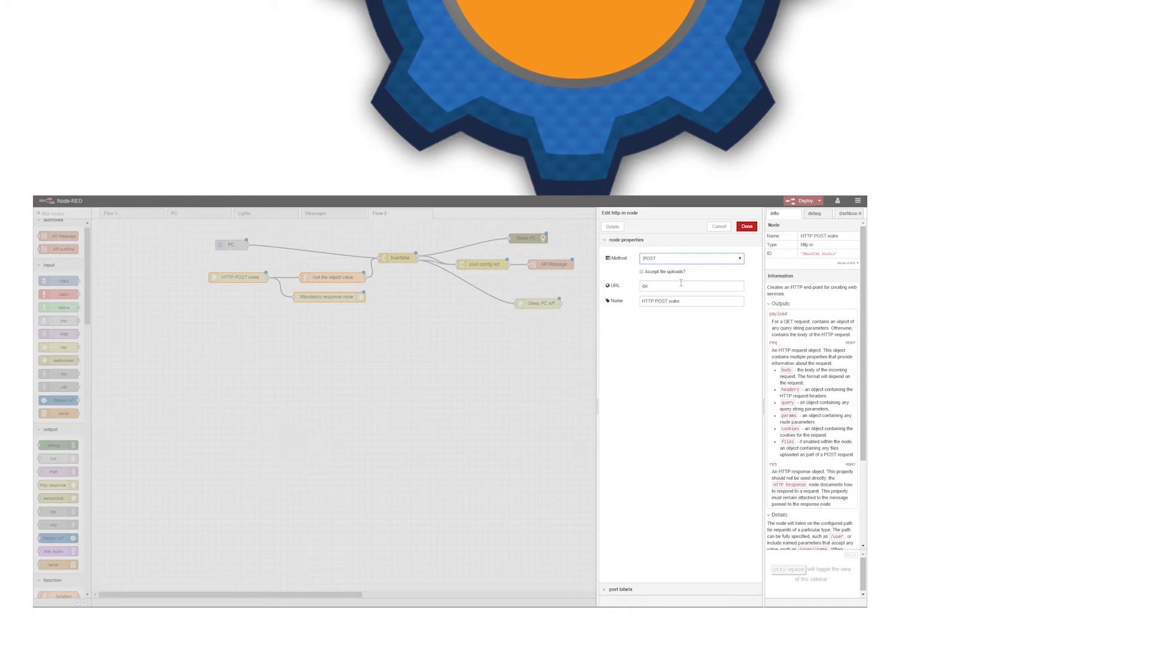
pyautogui.tripleClick(691, 285)
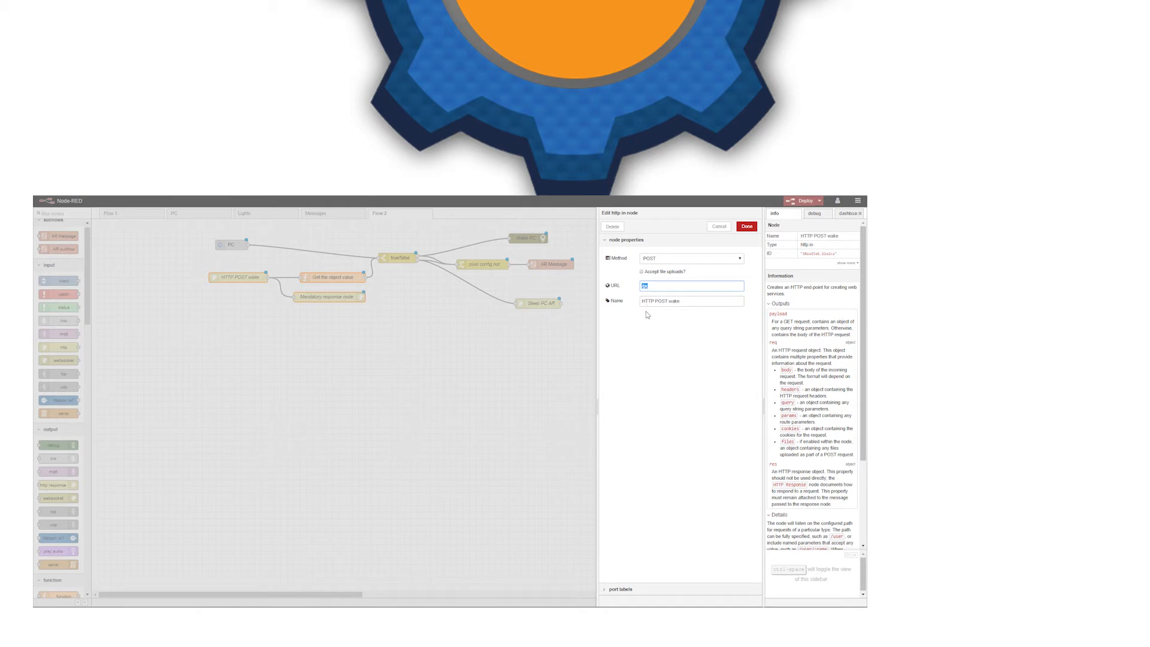
pyautogui.moveTo(745, 226)
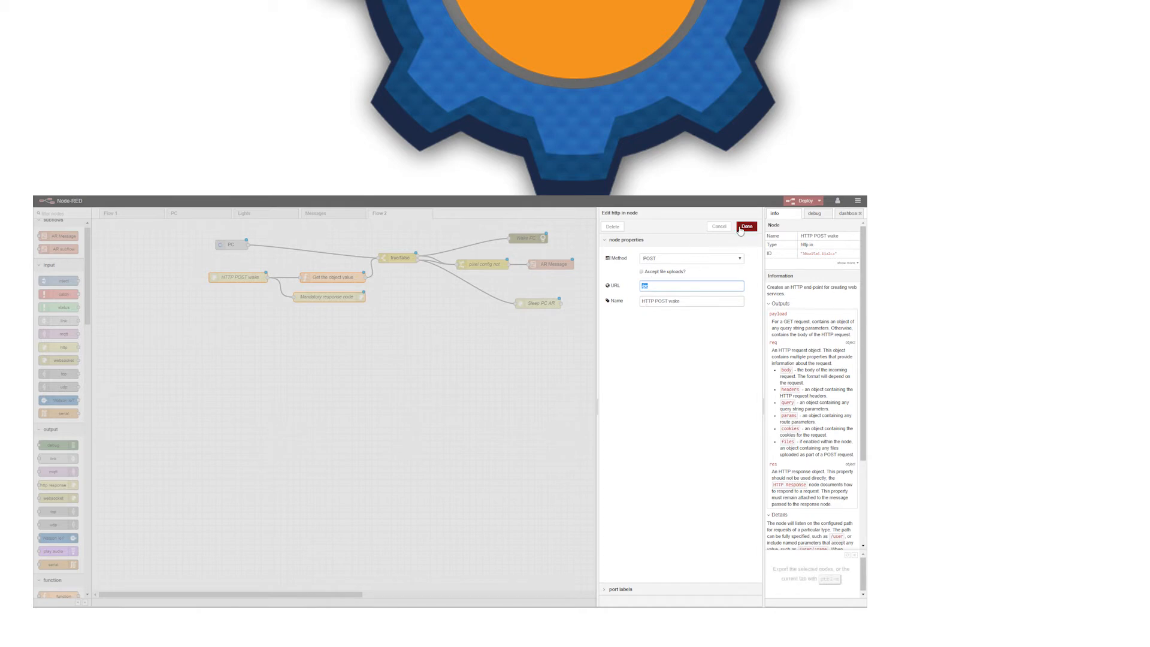
pyautogui.click(746, 226)
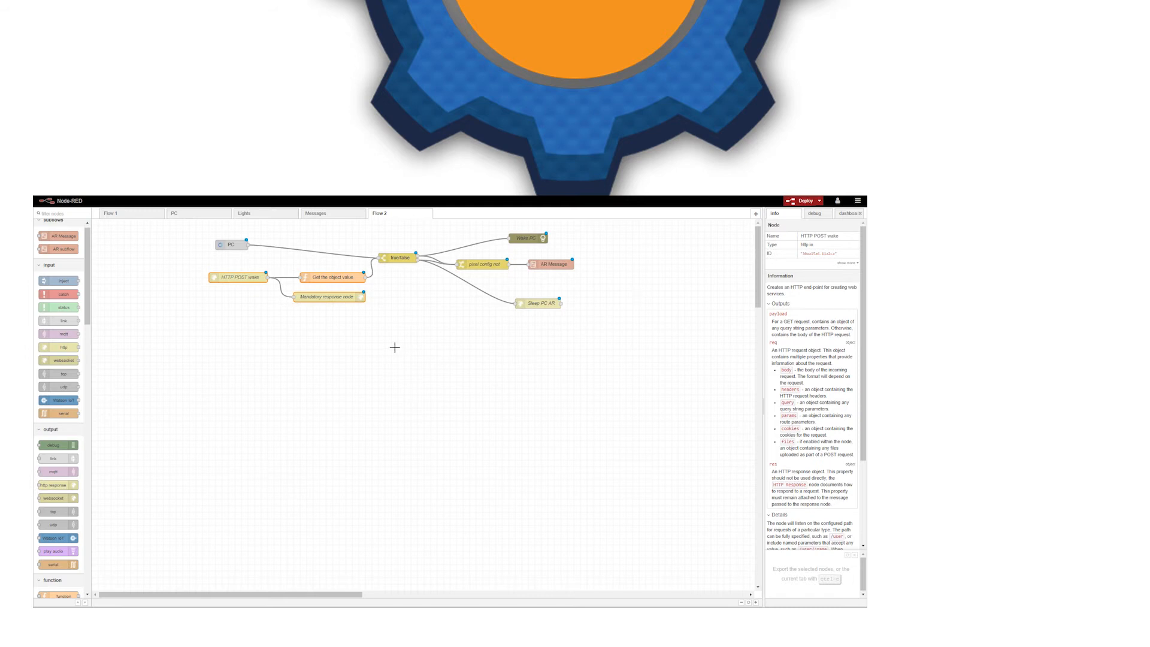
pyautogui.moveTo(362, 321)
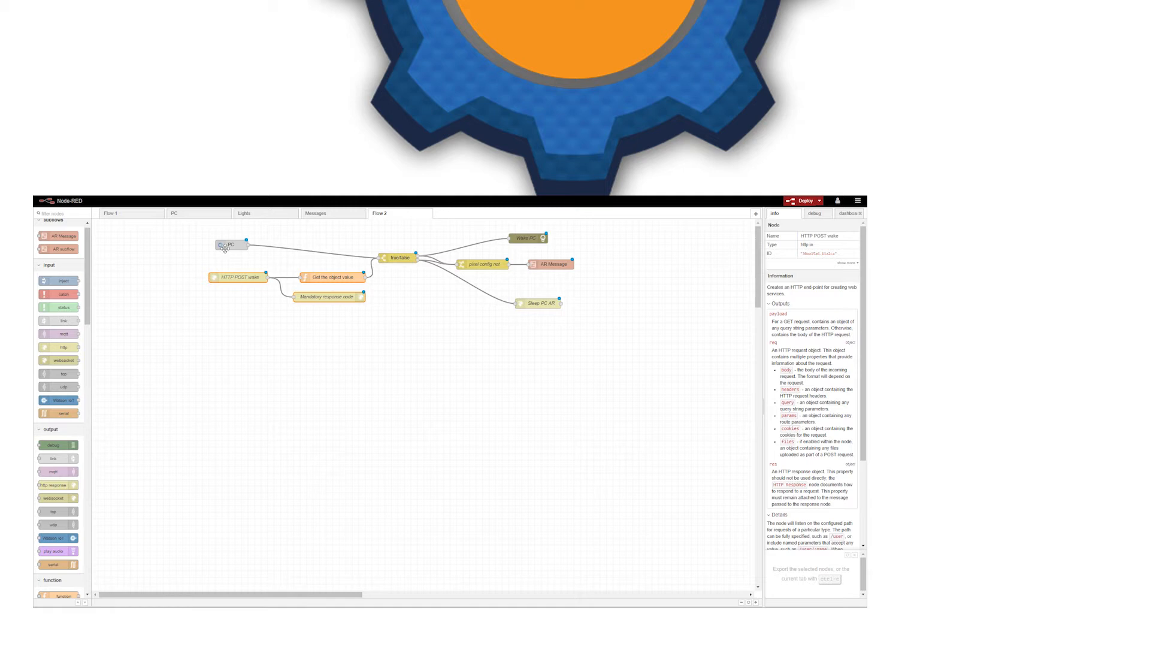
pyautogui.click(232, 245)
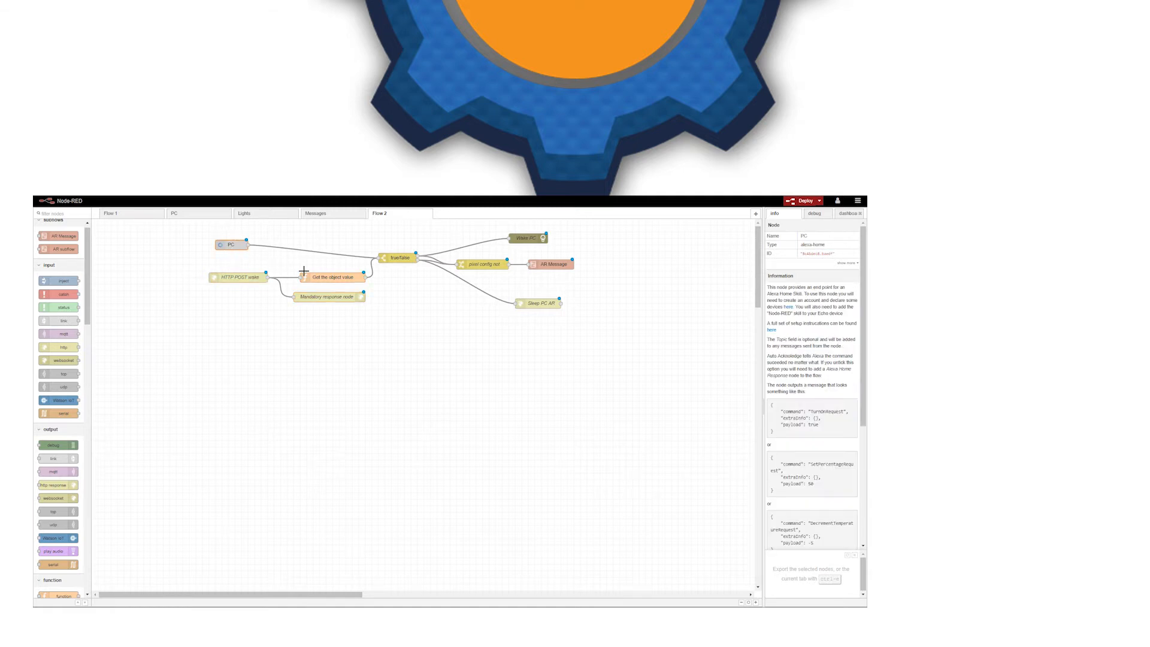
# Review the Get the object value function that turns the wake value into true/false, then close it.
pyautogui.doubleClick(334, 277)
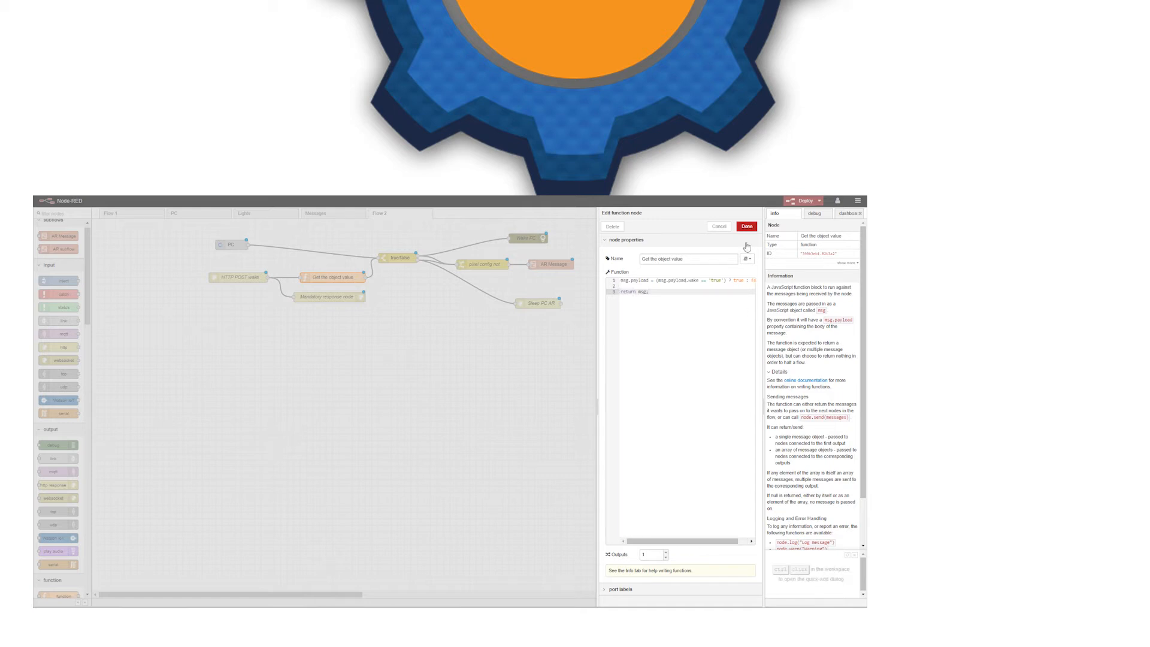
pyautogui.click(745, 226)
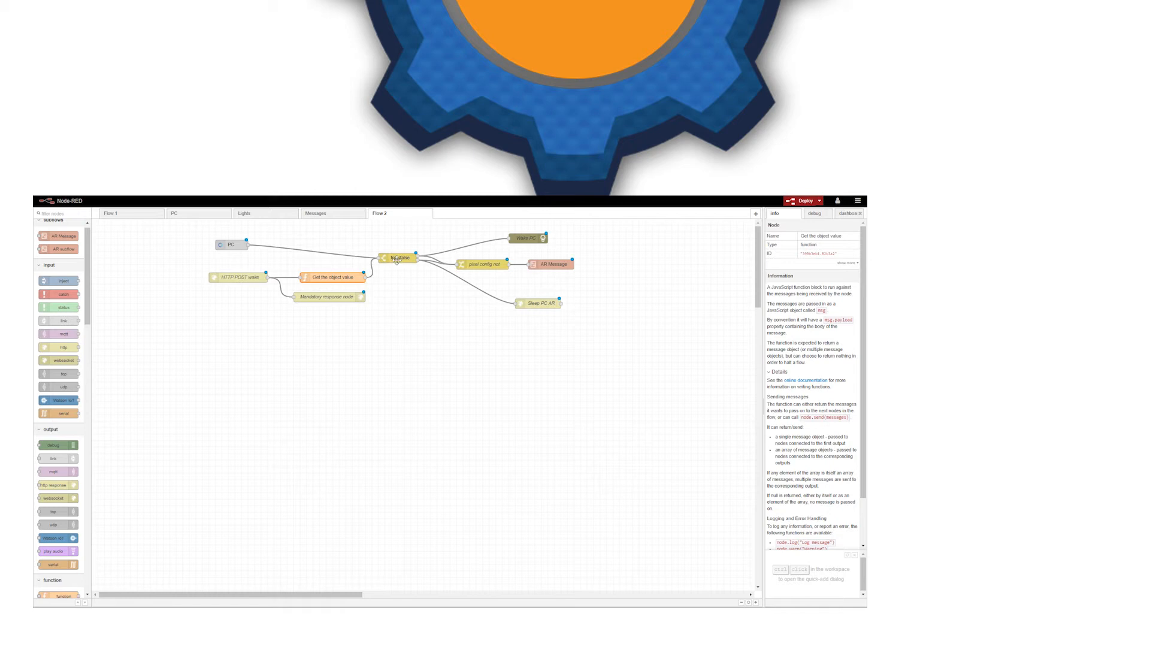
# Inspect the switch, Mandatory response and pixel config not nodes, then open the AR Message subflow.
pyautogui.click(399, 258)
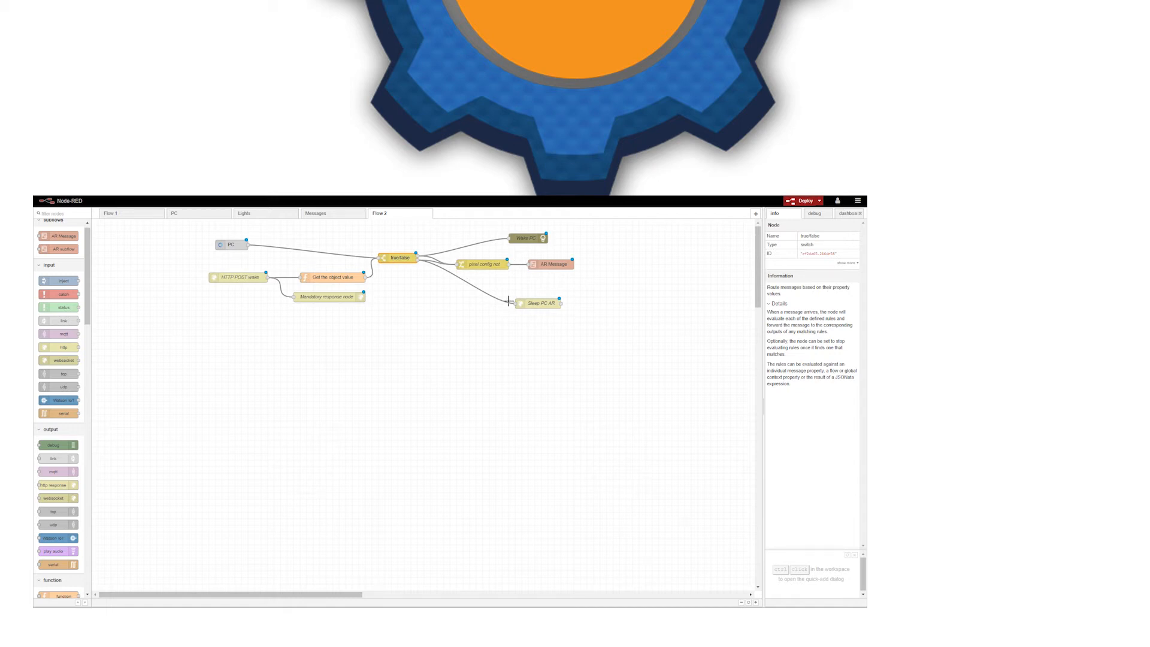
pyautogui.click(328, 296)
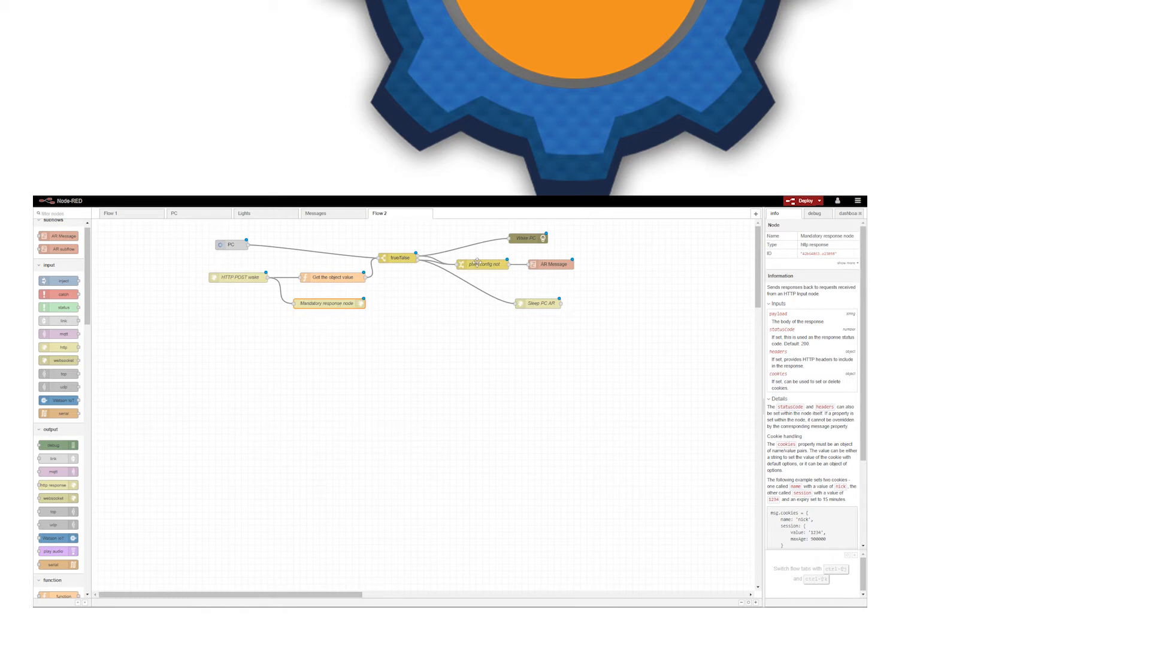
pyautogui.click(484, 264)
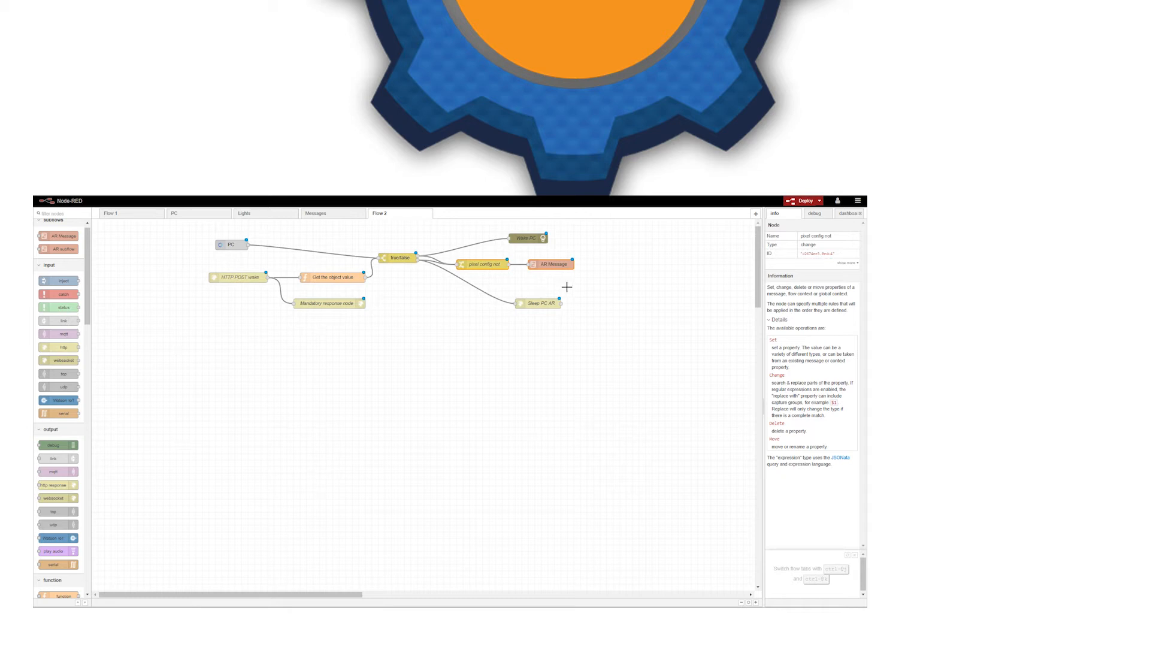
pyautogui.doubleClick(551, 264)
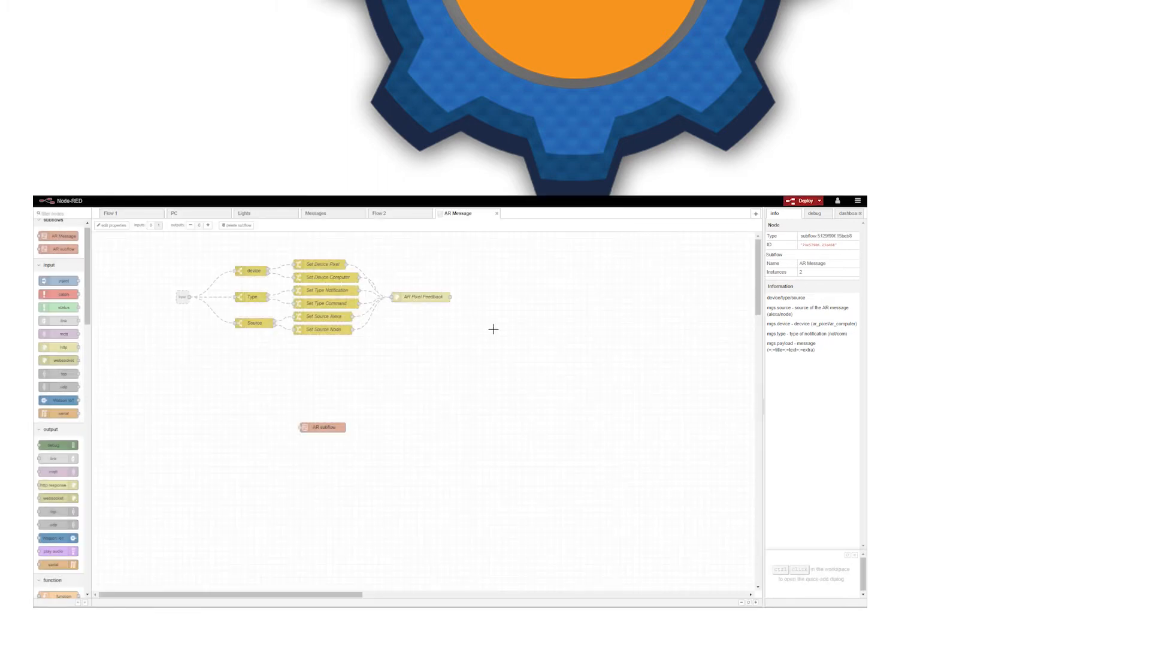
pyautogui.click(321, 426)
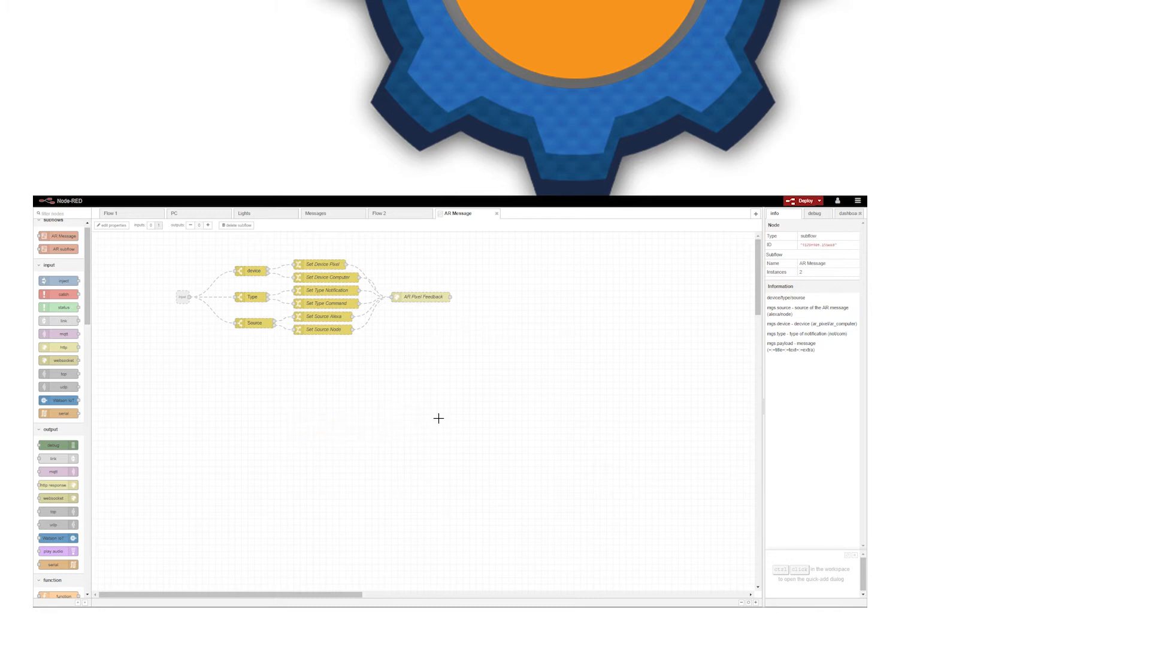
pyautogui.click(320, 264)
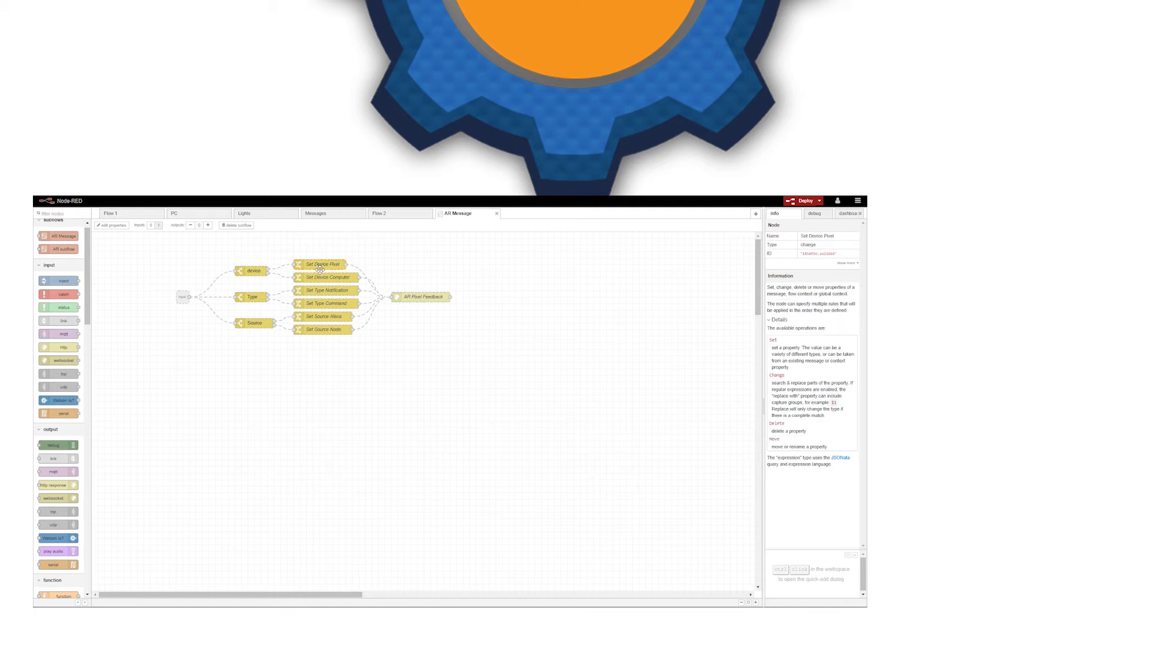
pyautogui.click(252, 271)
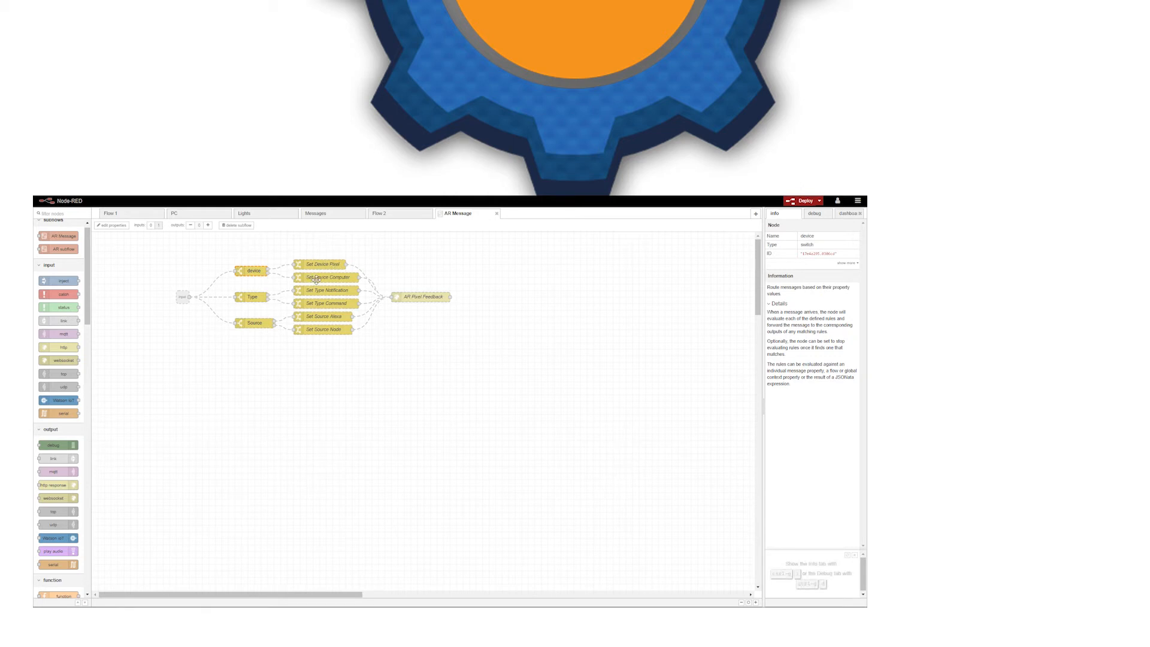
pyautogui.click(327, 276)
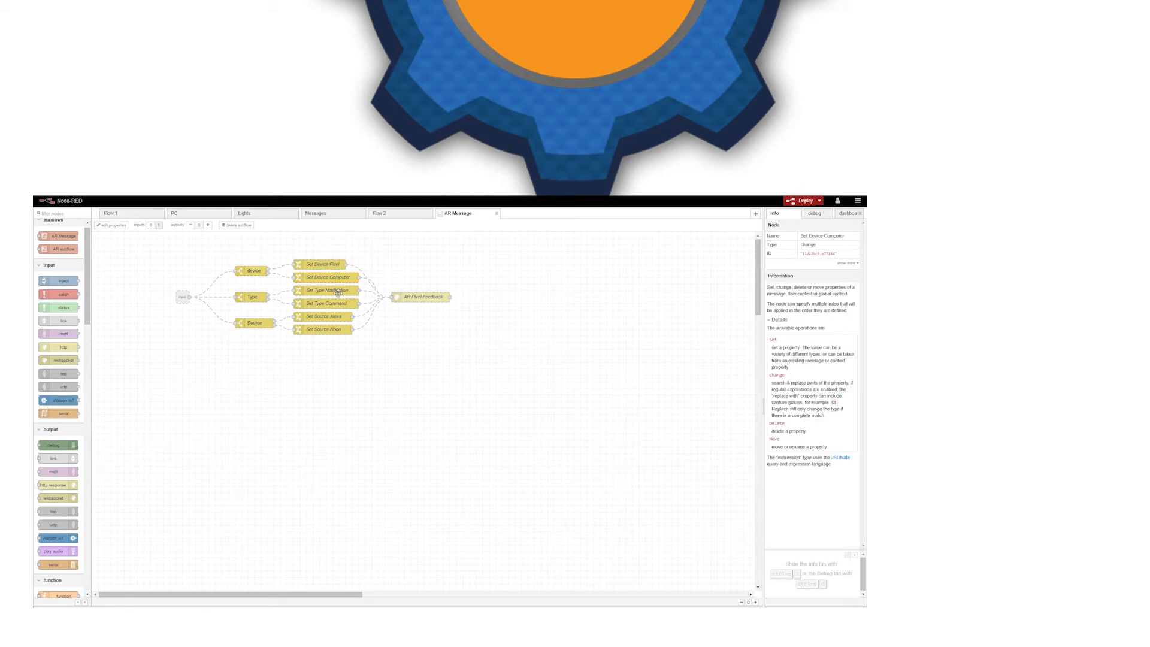
pyautogui.click(327, 290)
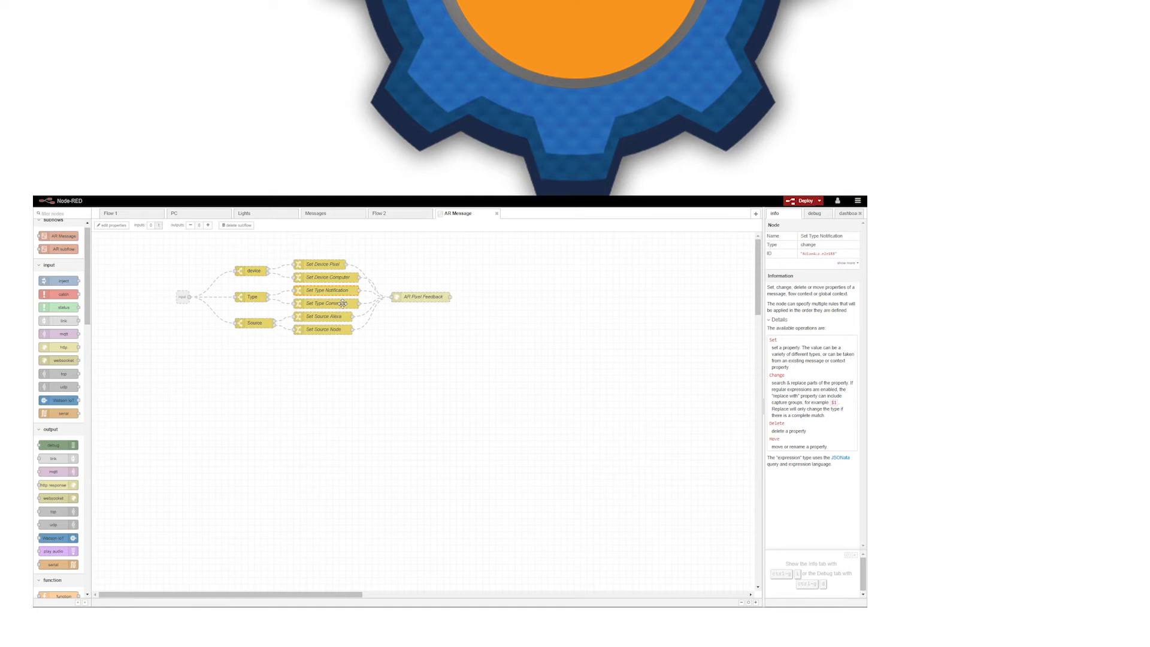
pyautogui.click(323, 316)
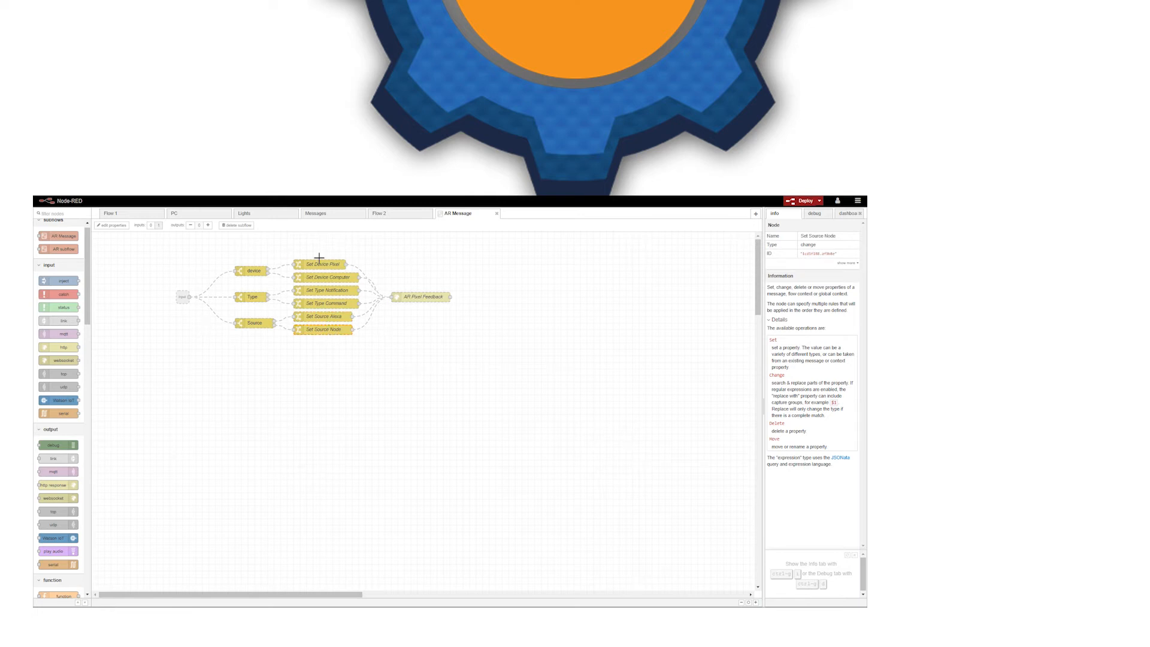
# Return to Flow 2 and review pixel config not's source, type, device and wake/sleep rules unchanged.
pyautogui.click(379, 213)
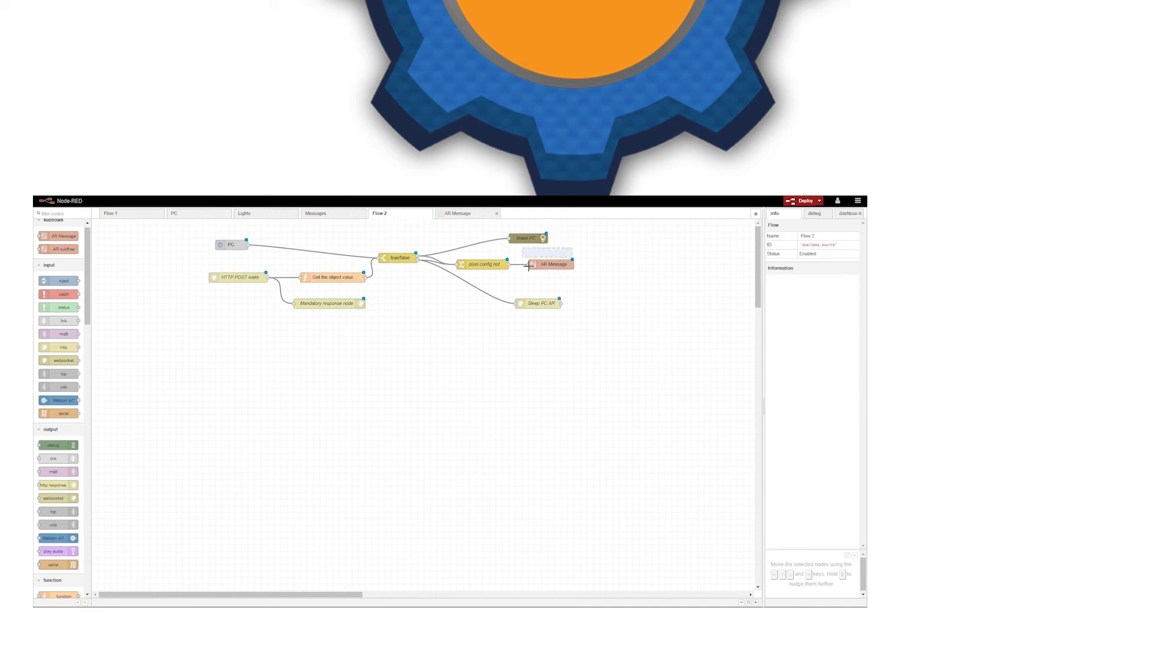
pyautogui.click(483, 264)
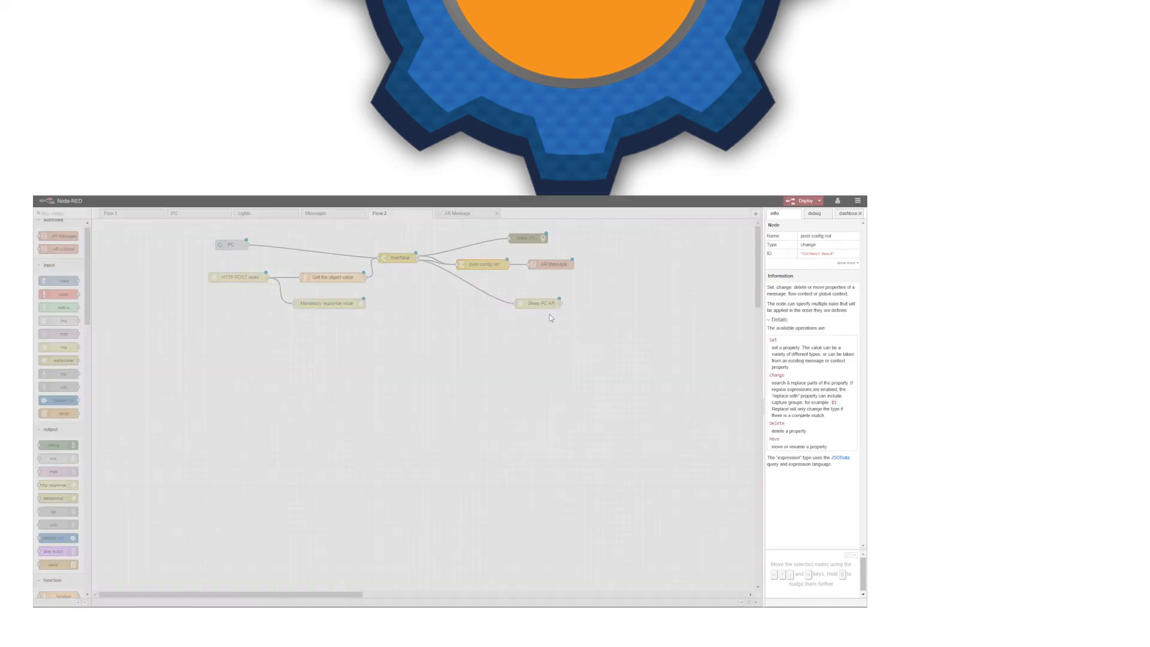
pyautogui.doubleClick(482, 264)
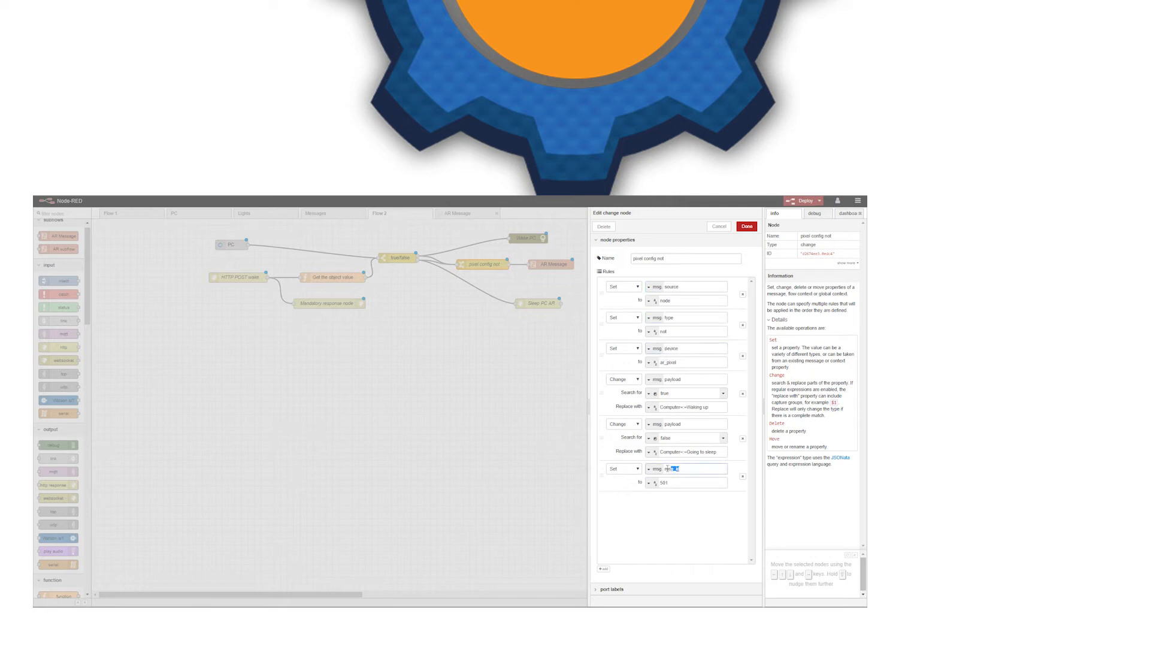
pyautogui.doubleClick(670, 469)
pyautogui.write('msg_id')
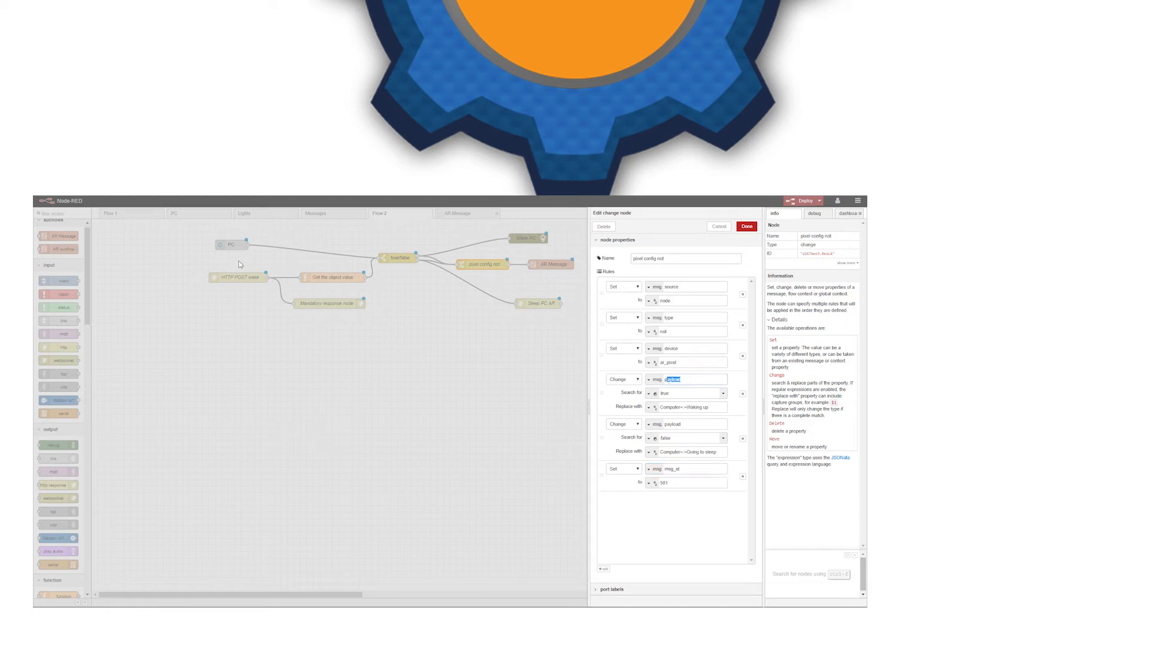
pyautogui.click(689, 379)
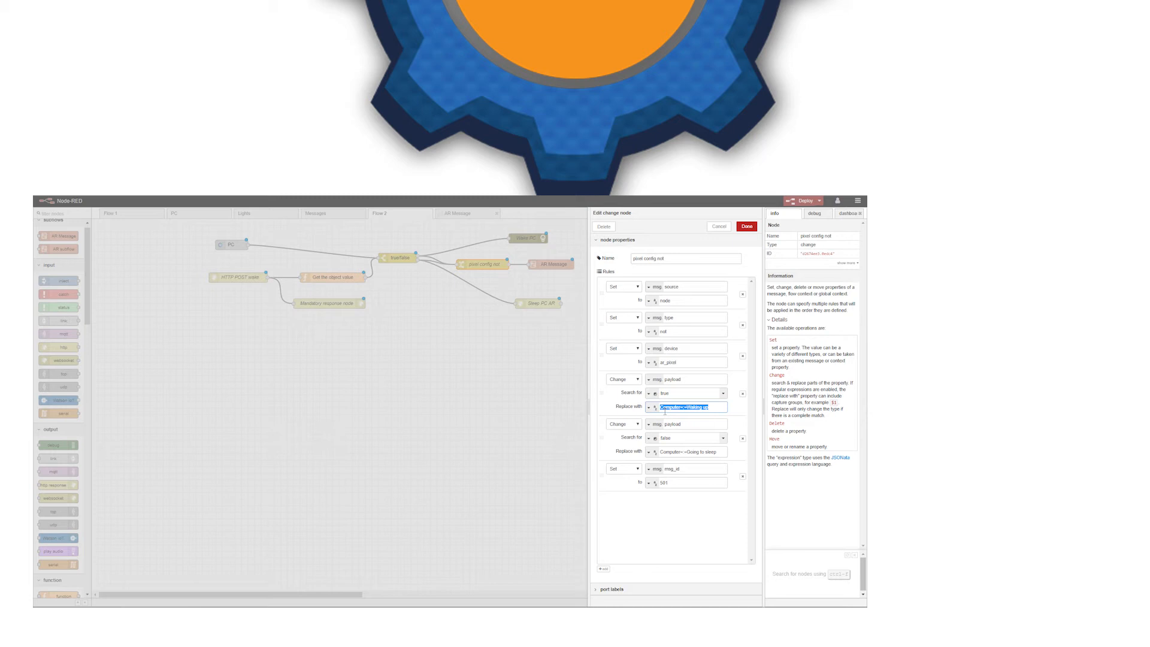
pyautogui.moveTo(759, 464)
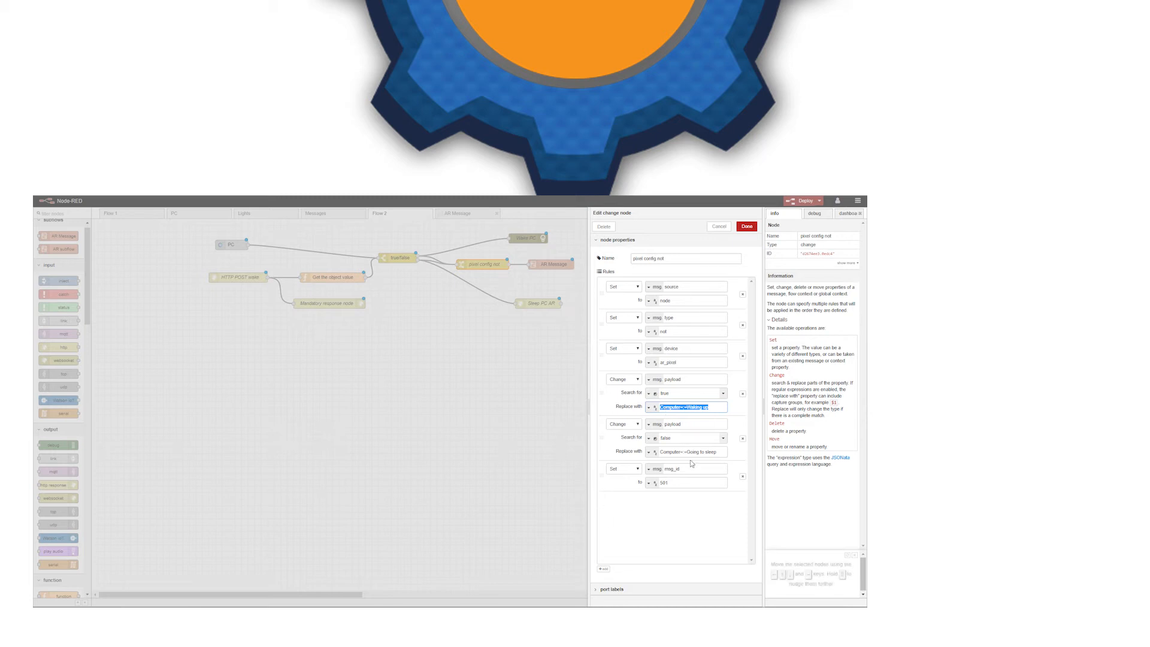
pyautogui.moveTo(672, 279)
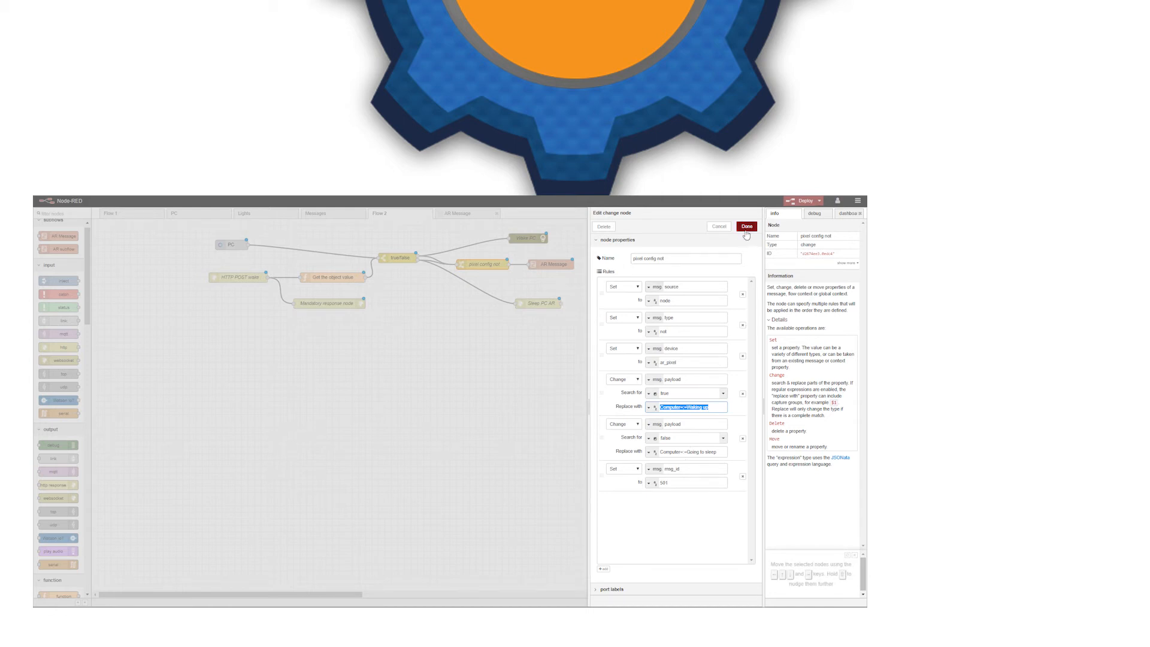
pyautogui.click(746, 226)
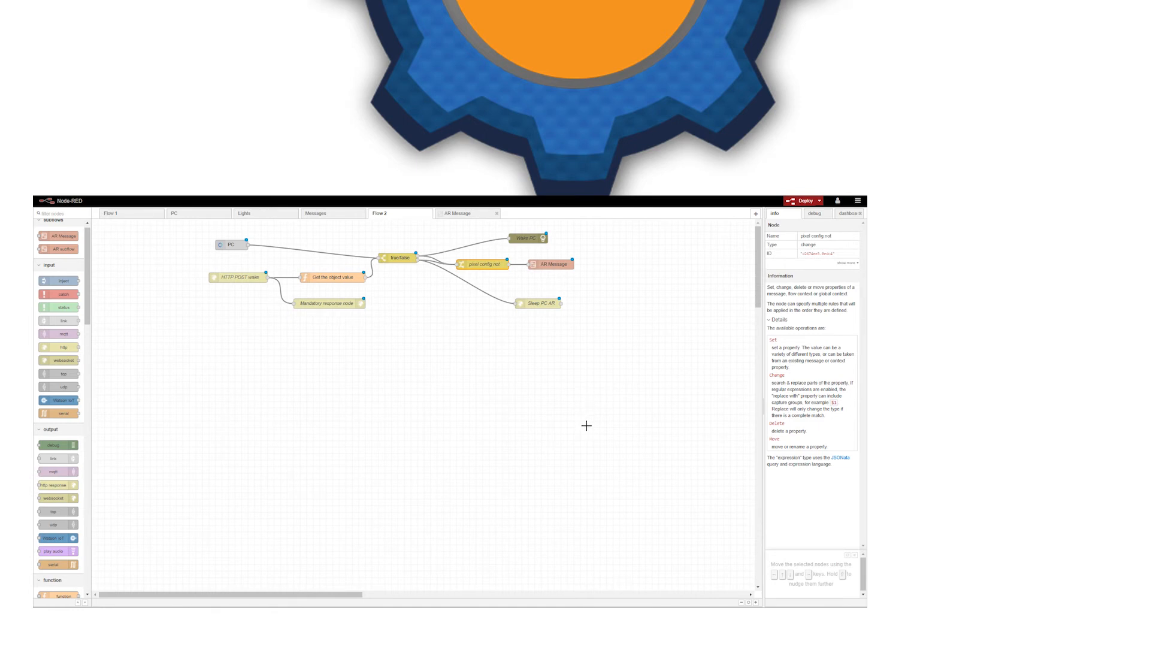
pyautogui.moveTo(585, 425)
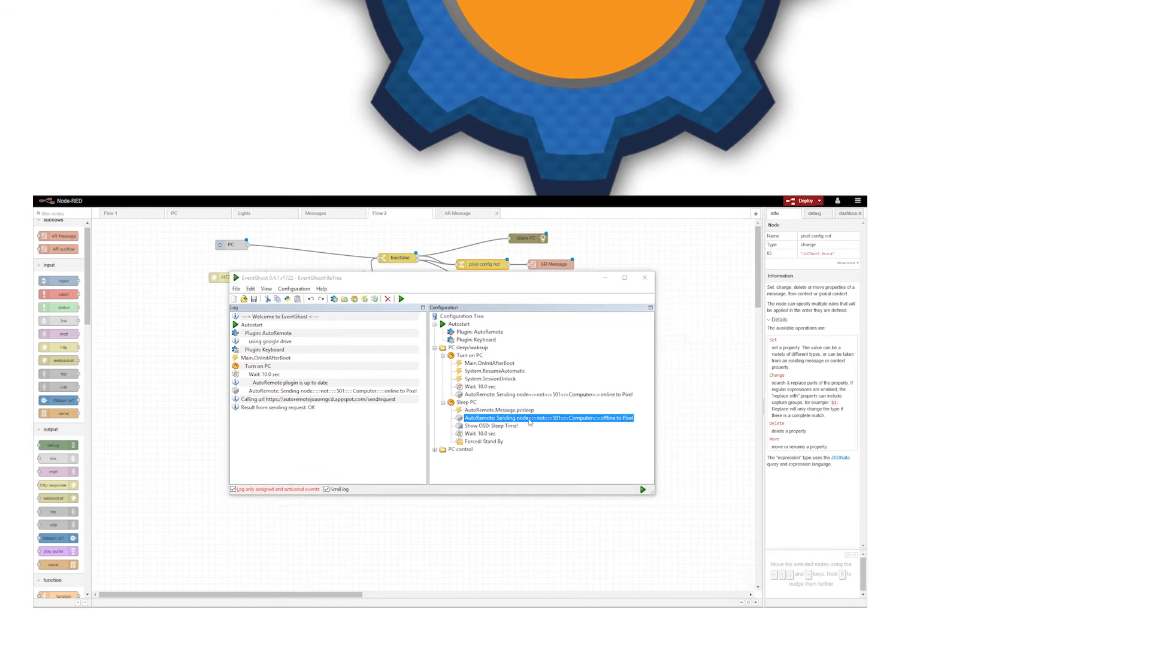
# Browse Turn on PC's ResumeAutomatic, SessionUnlock and OnInitAfterBoot triggers, then open the AutoRemote message action's settings.
pyautogui.click(470, 355)
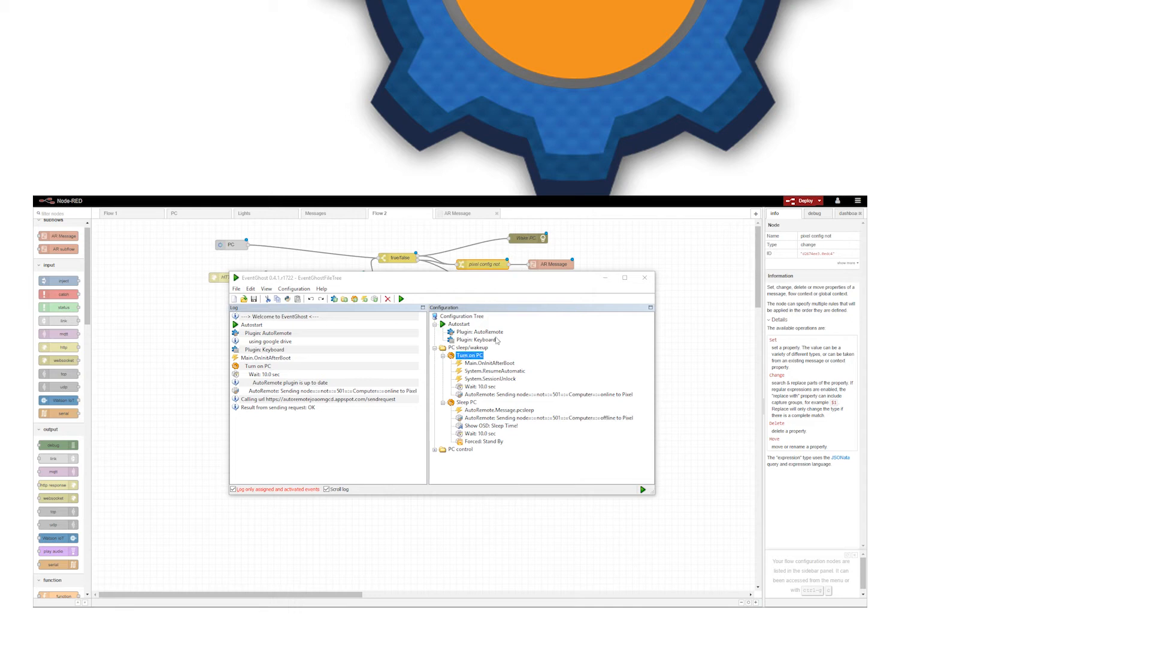
pyautogui.moveTo(477, 336)
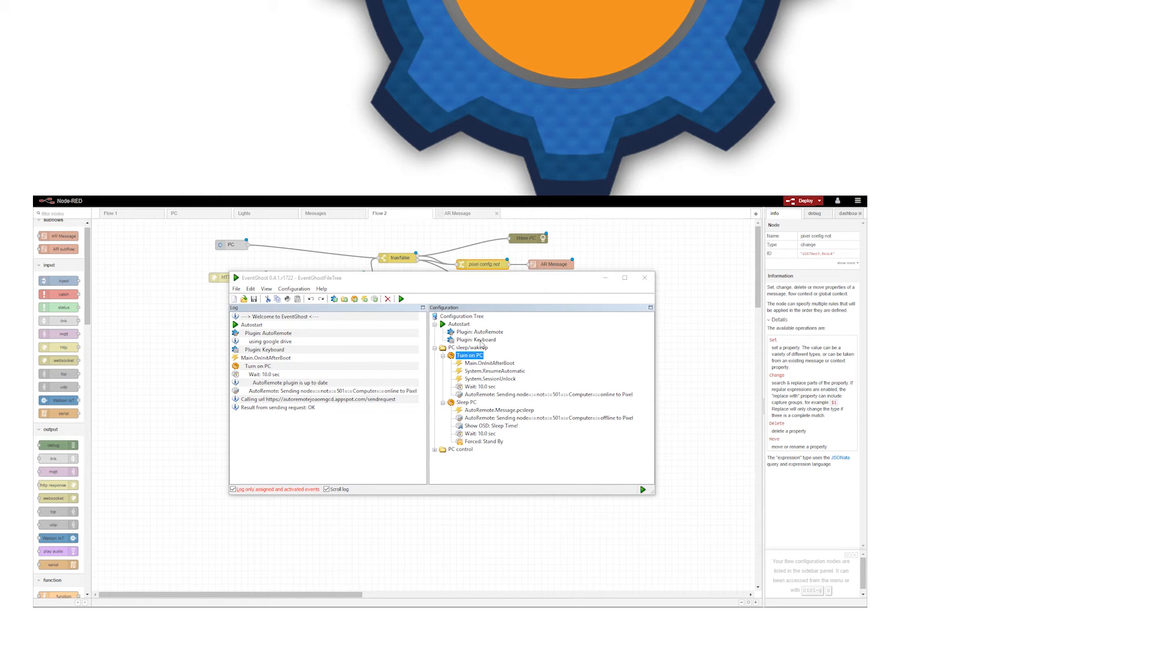
pyautogui.moveTo(450, 370)
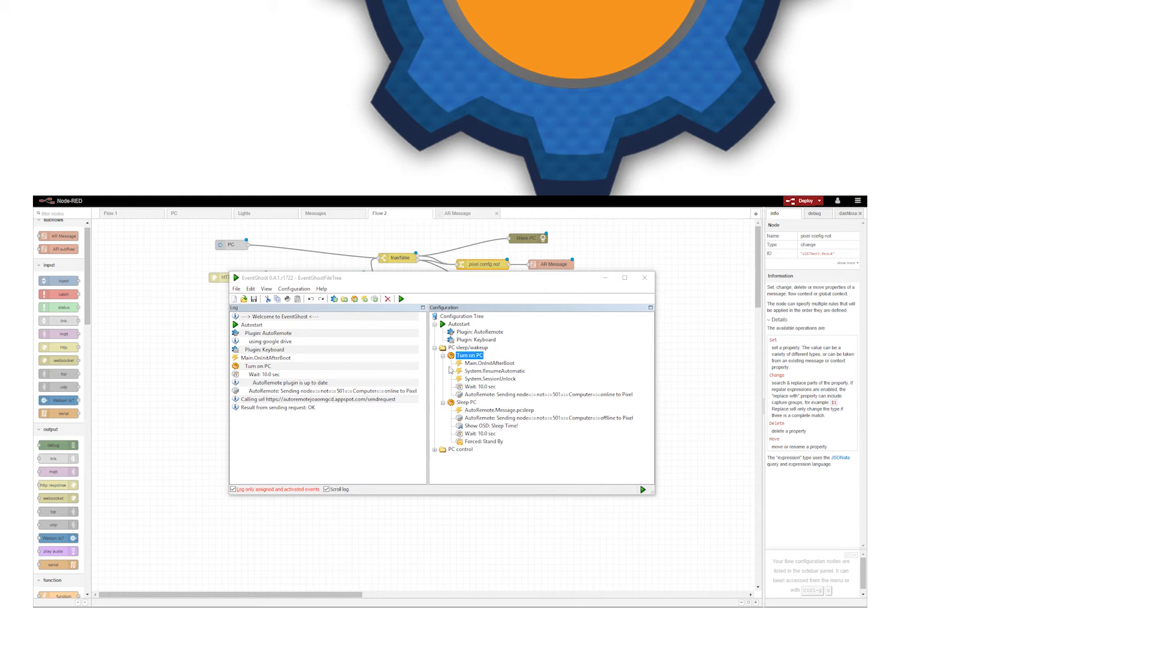
pyautogui.moveTo(477, 368)
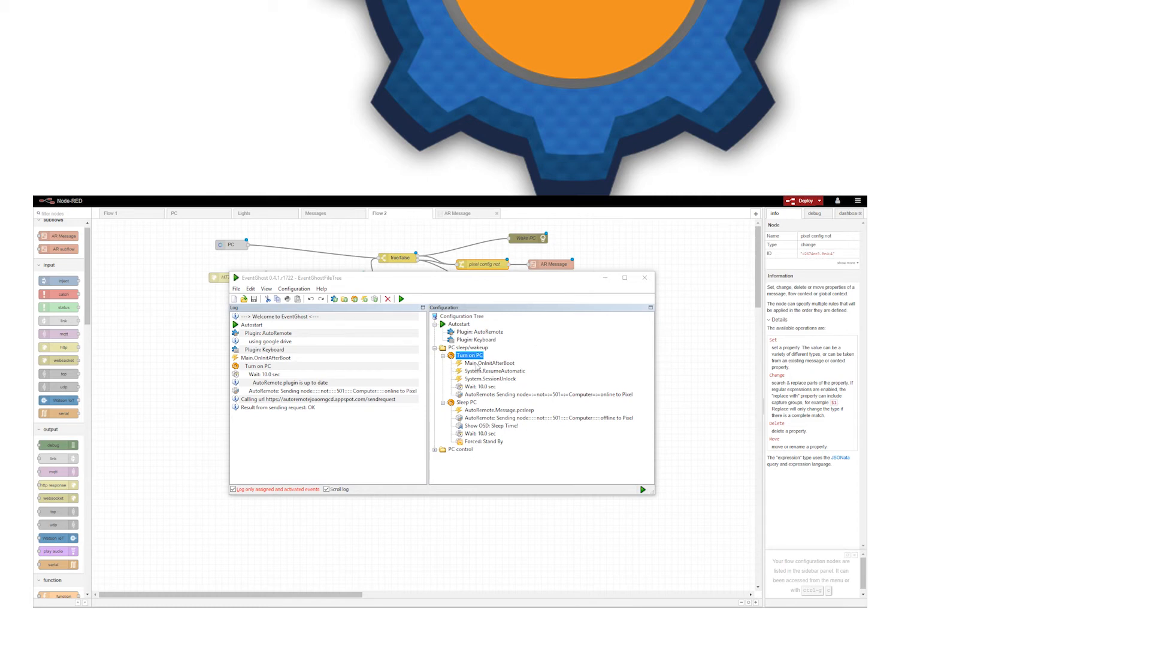
pyautogui.click(495, 370)
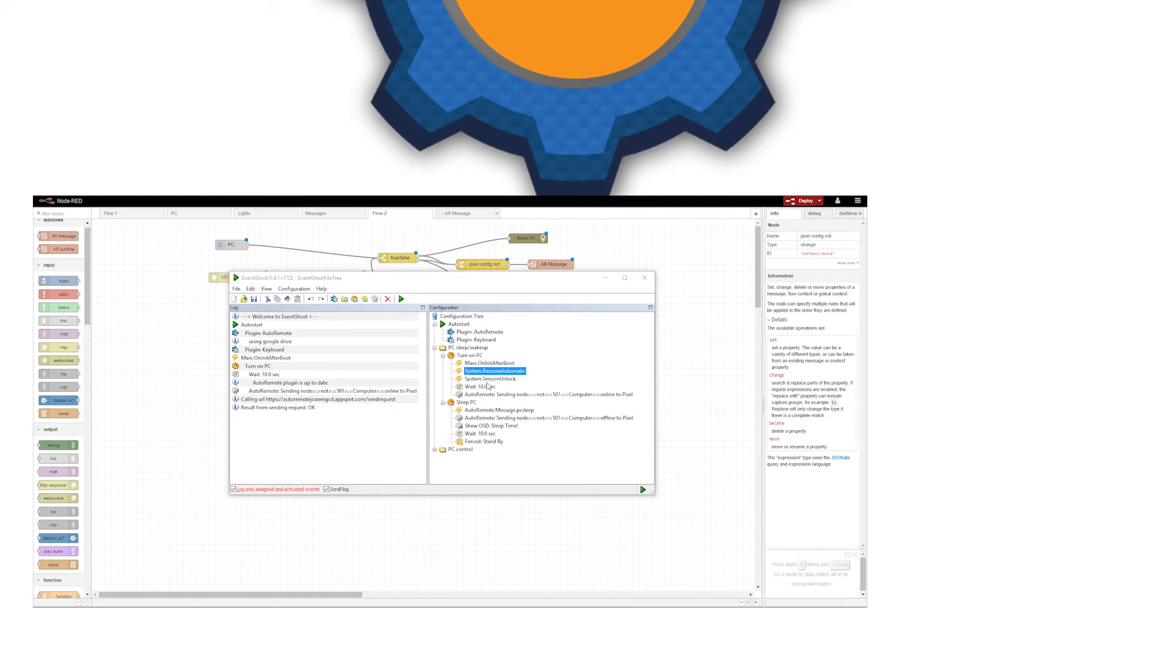
pyautogui.click(490, 378)
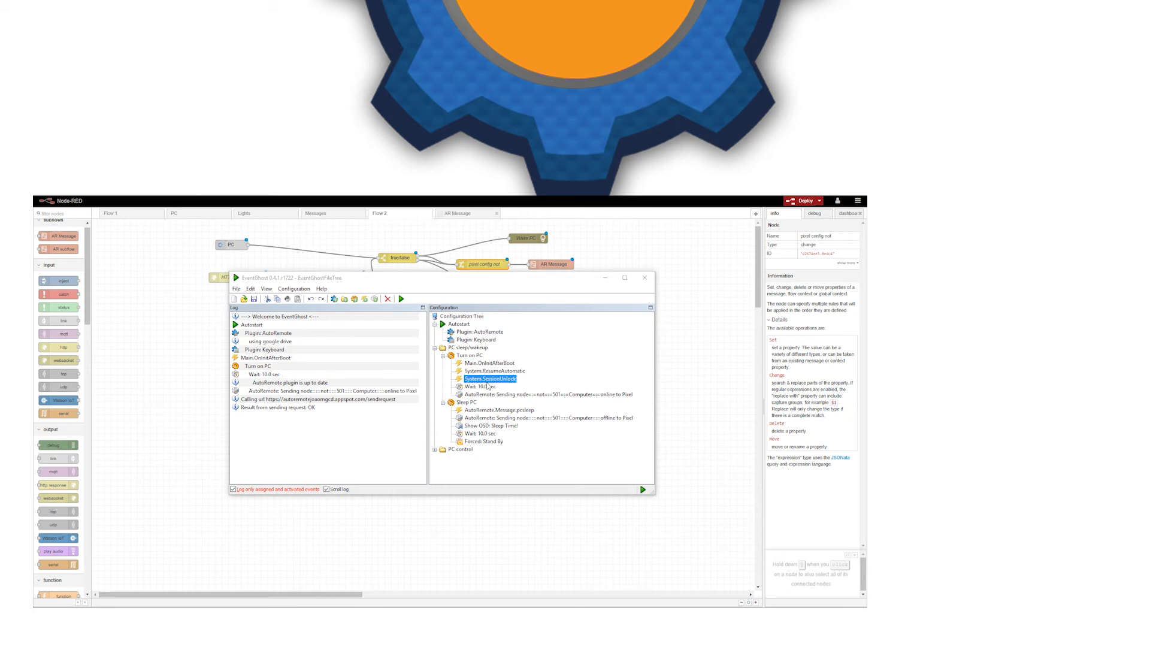
pyautogui.click(489, 363)
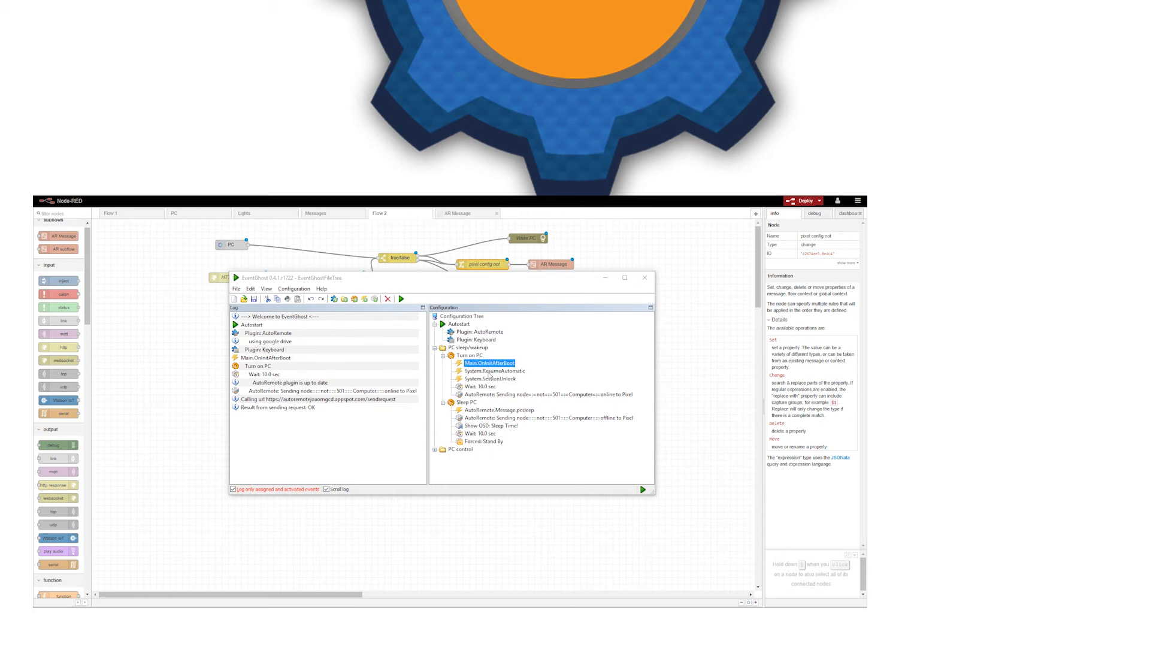
pyautogui.click(493, 378)
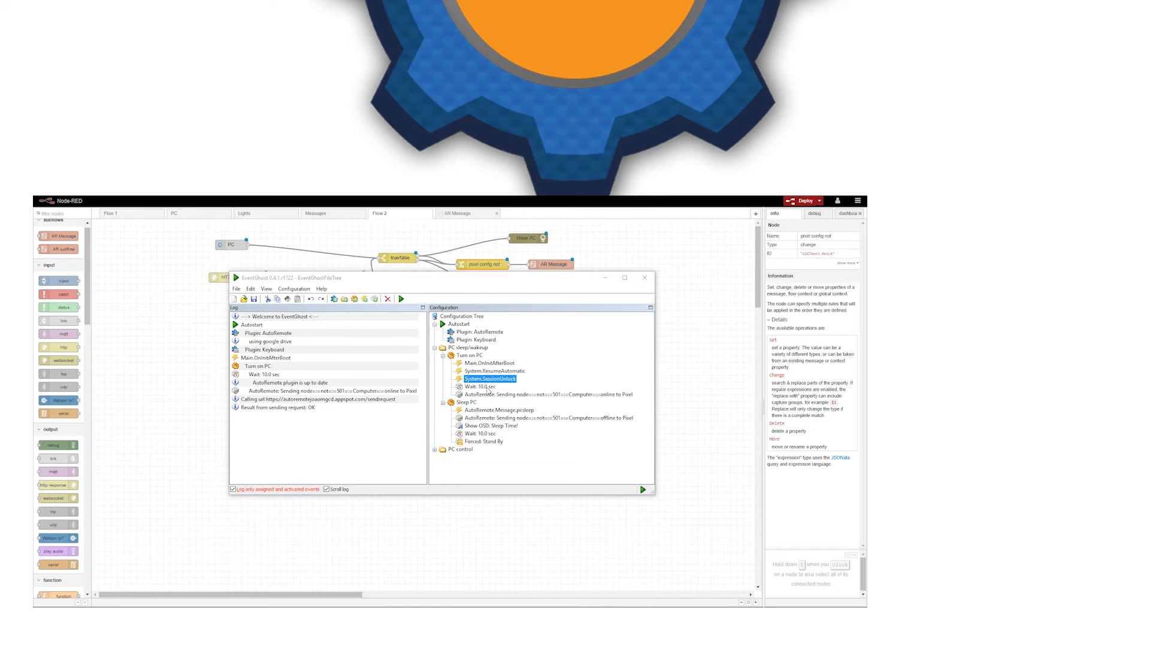
pyautogui.click(546, 394)
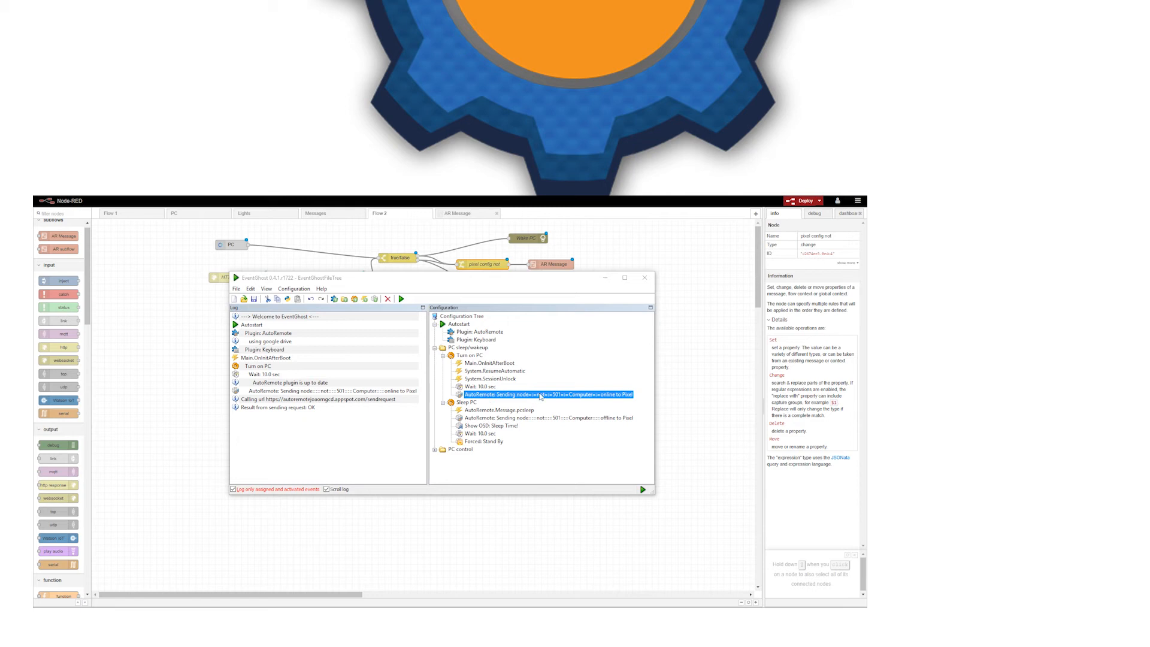
pyautogui.doubleClick(546, 394)
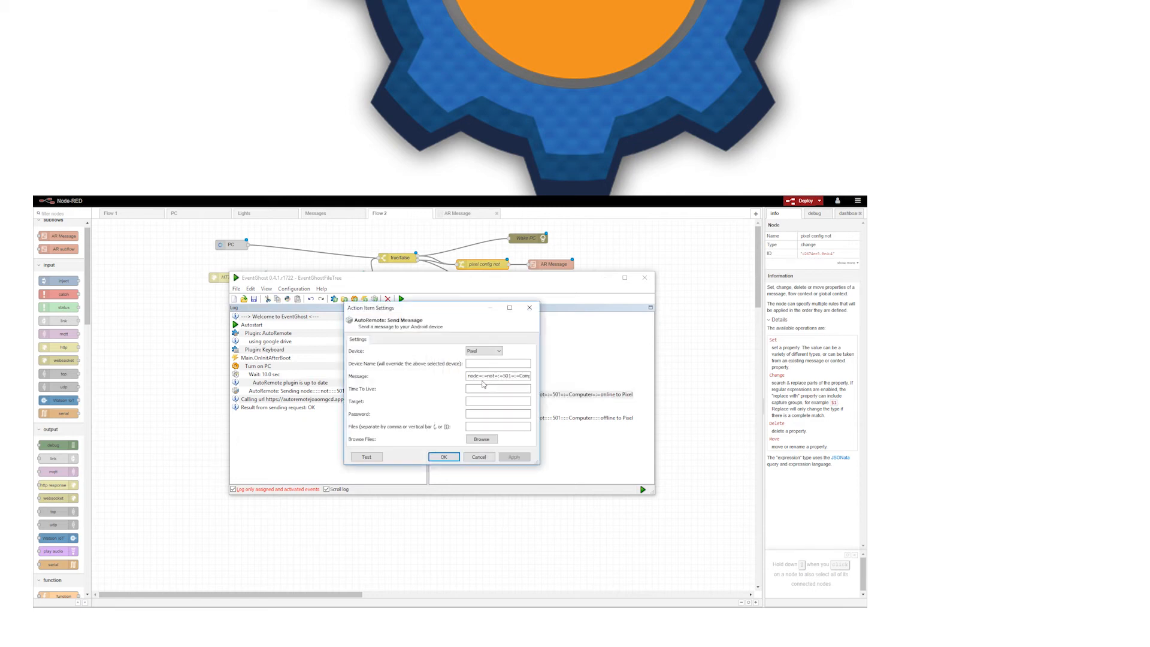
# Read the AutoRemote computer-online message sent to Pixel, then close its settings.
pyautogui.tripleClick(498, 375)
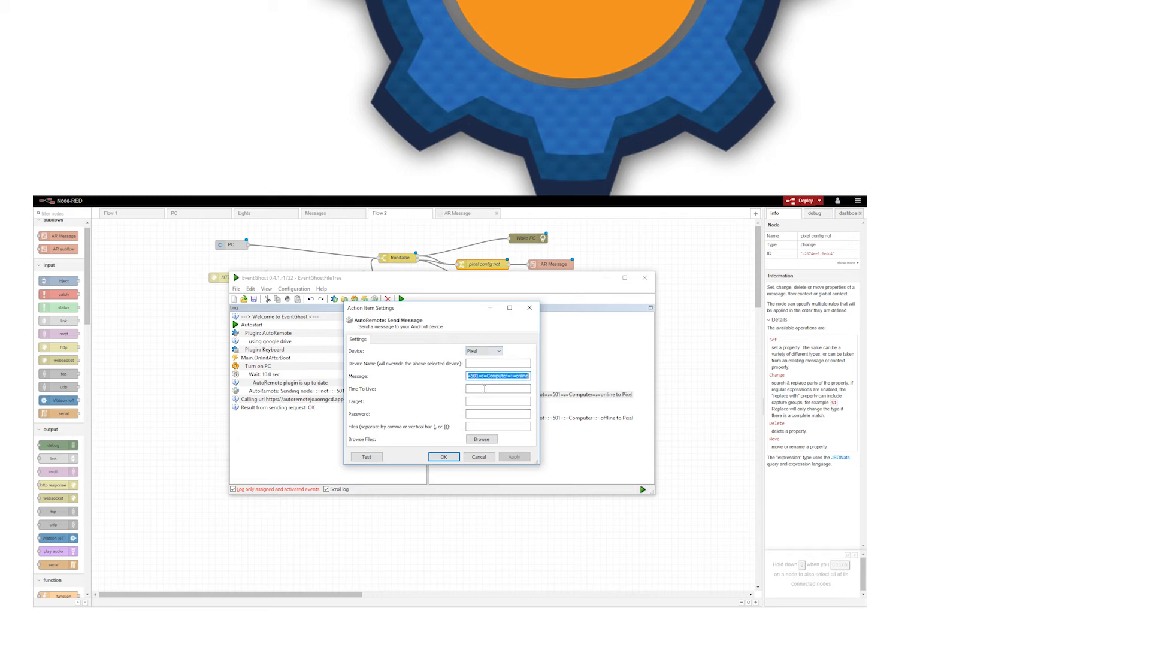
pyautogui.click(510, 376)
pyautogui.write('ff')
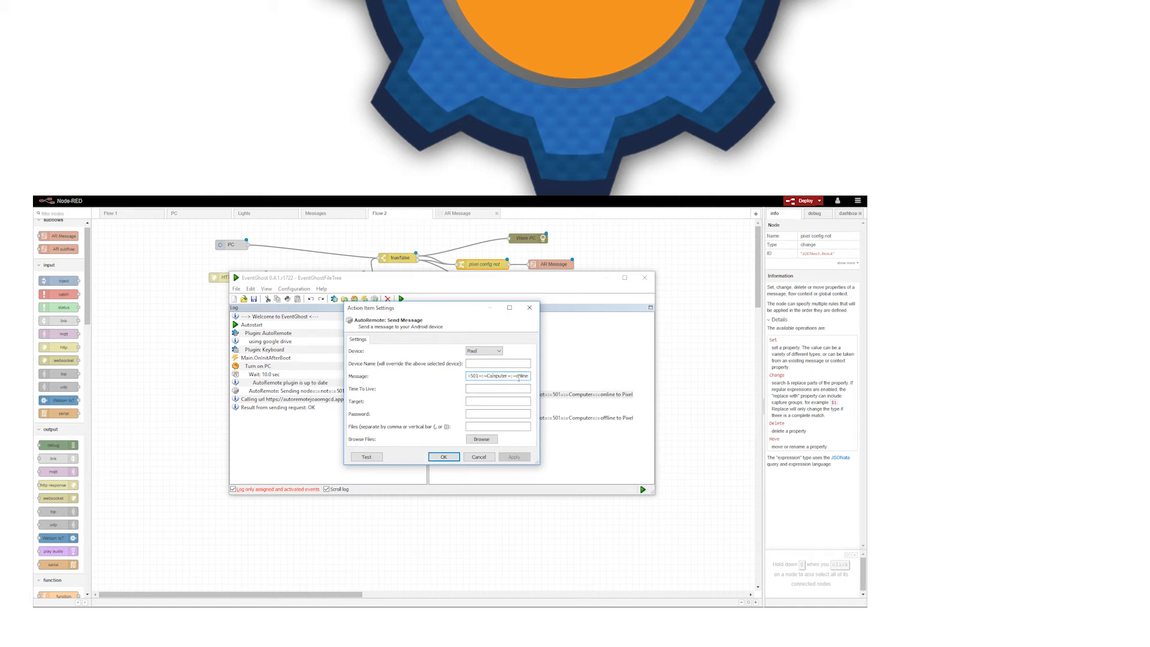
pyautogui.click(443, 456)
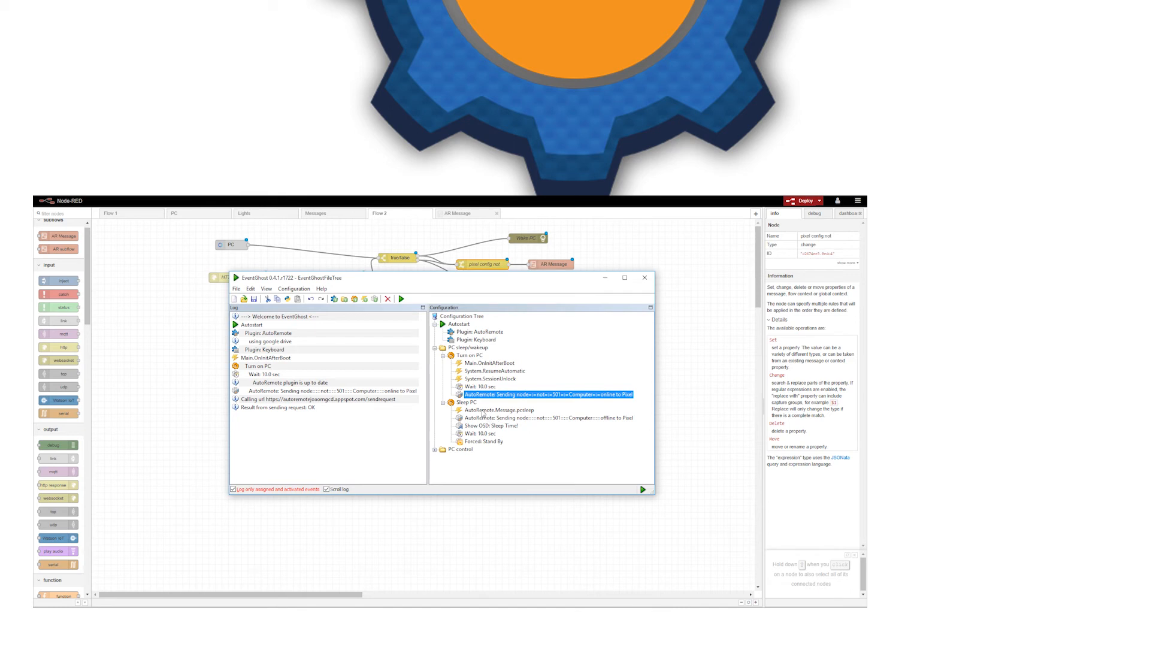
pyautogui.click(502, 409)
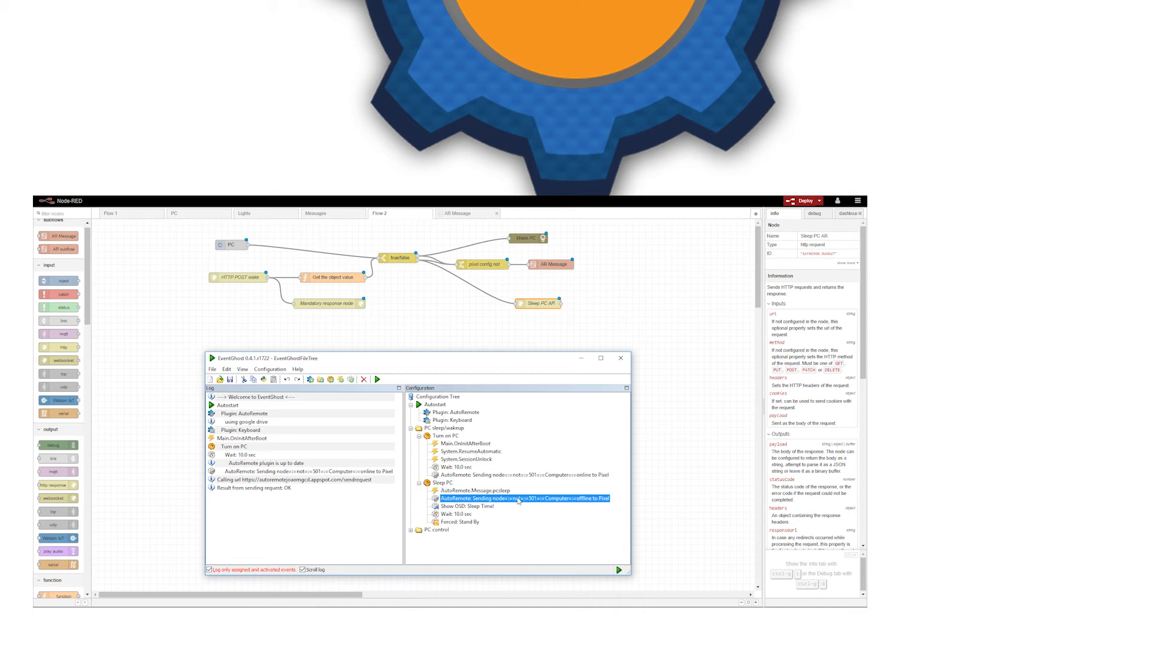
pyautogui.moveTo(592, 499)
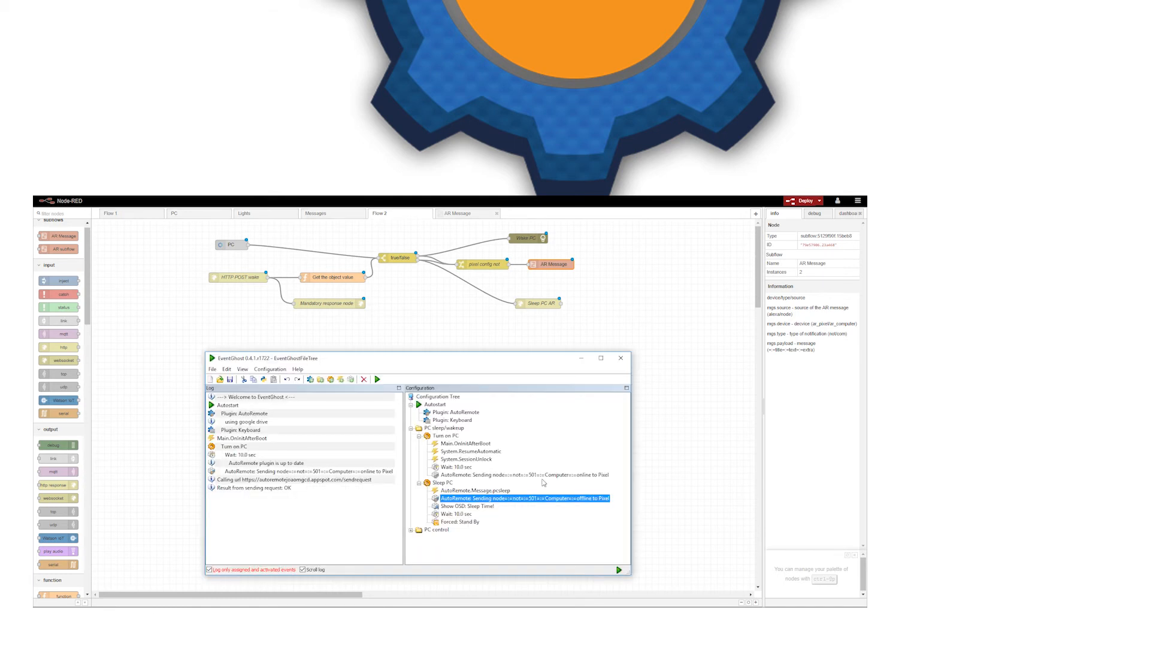
pyautogui.doubleClick(513, 497)
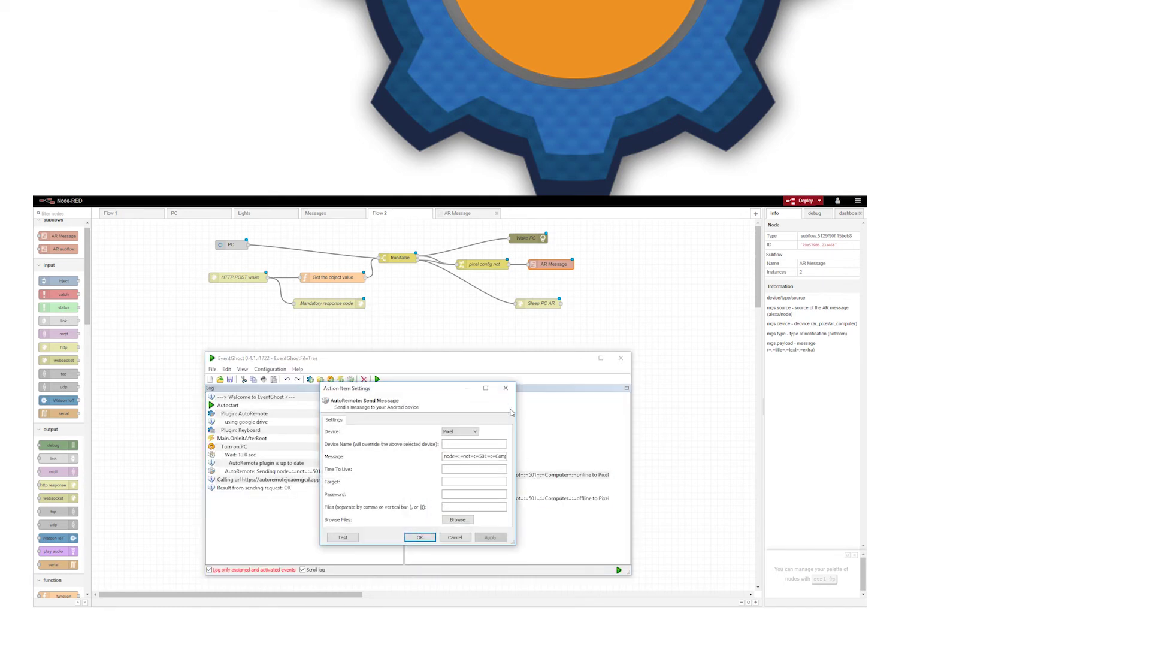
pyautogui.click(419, 536)
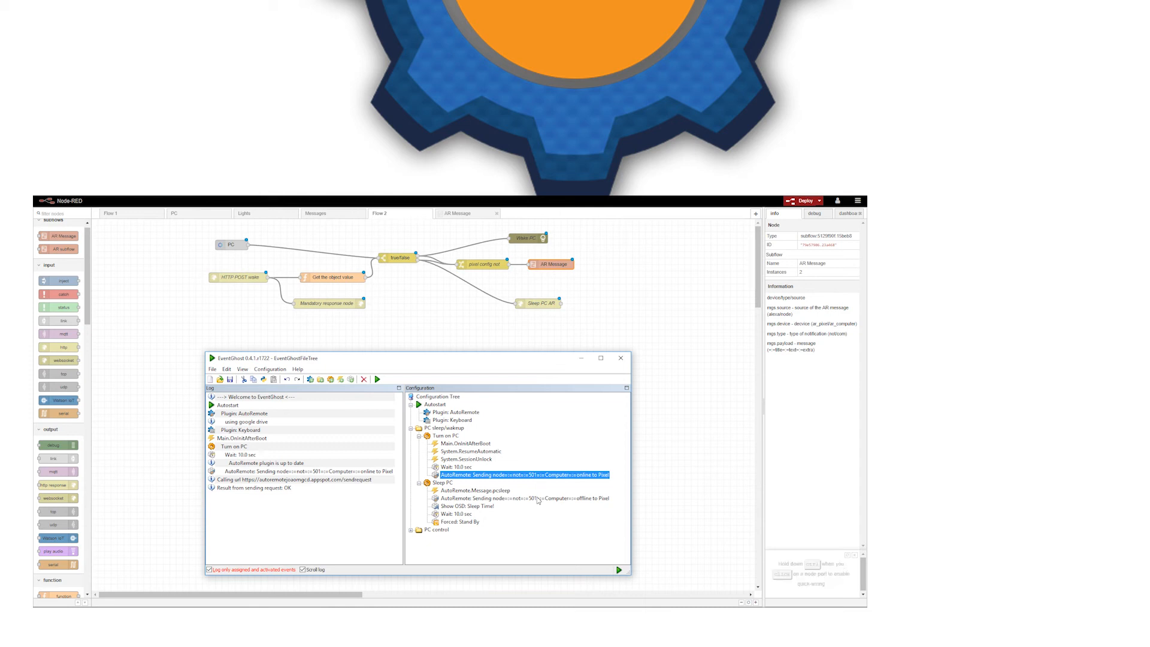
# Review Sleep PC's Show OSD: Sleep Time! and Forced: Stand By steps, then close EventGhost.
pyautogui.click(464, 506)
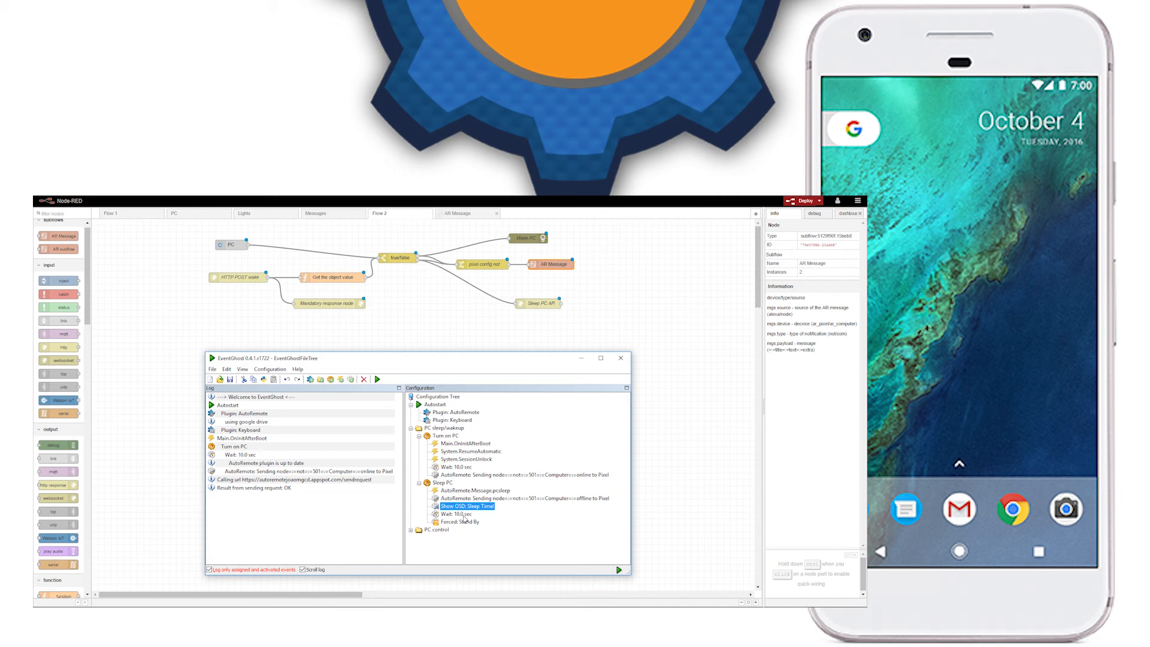
pyautogui.click(458, 522)
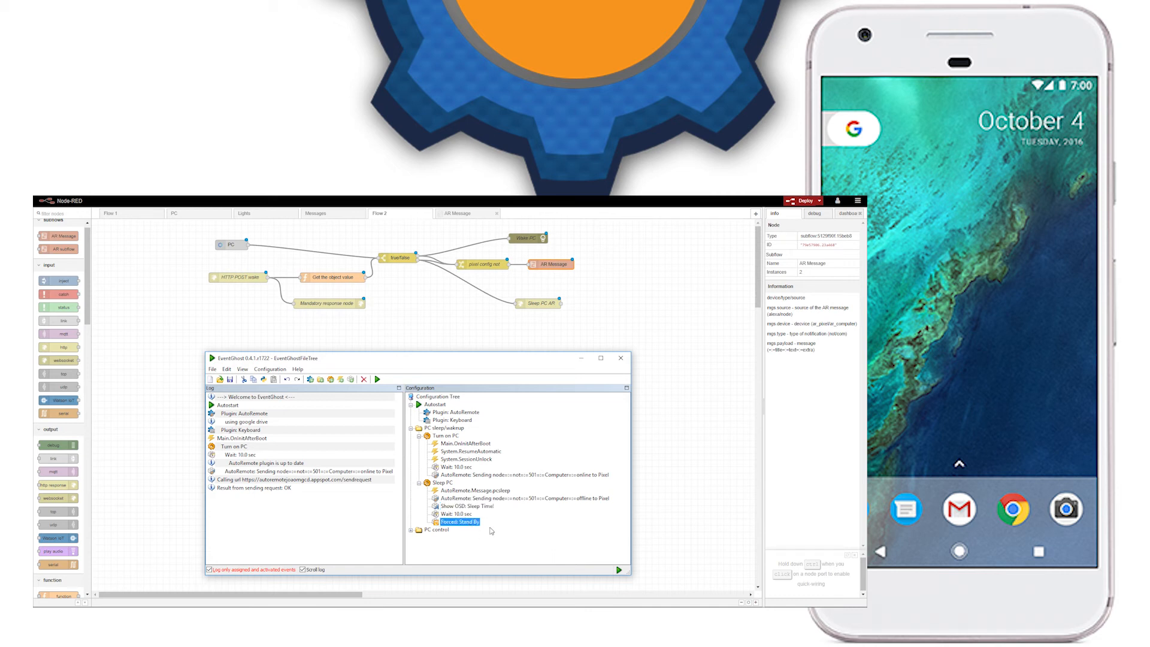
pyautogui.moveTo(470, 451)
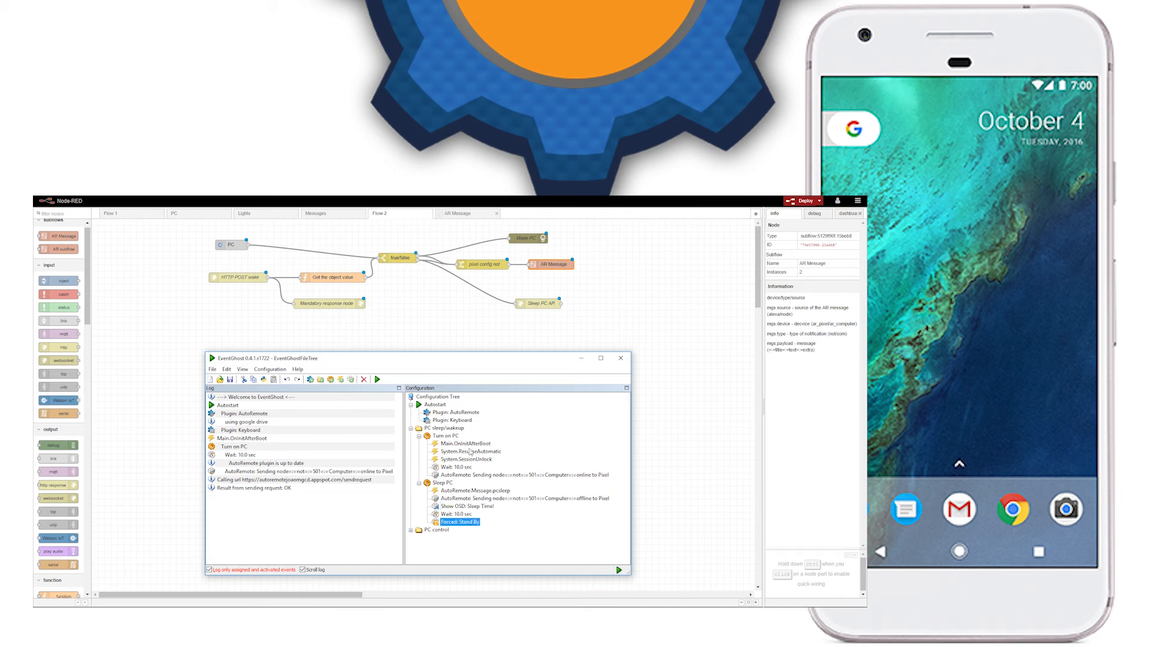
pyautogui.click(457, 412)
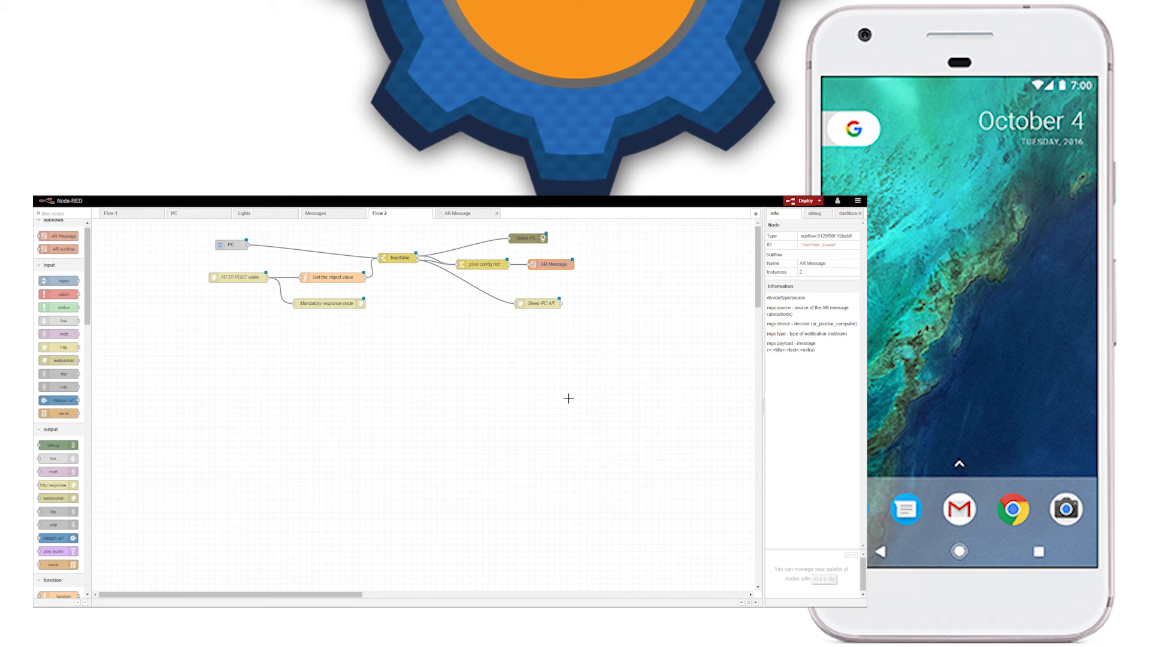
# Switch to the phone and pull down quick settings to reveal the Home PC tile.
pyautogui.write('vy')
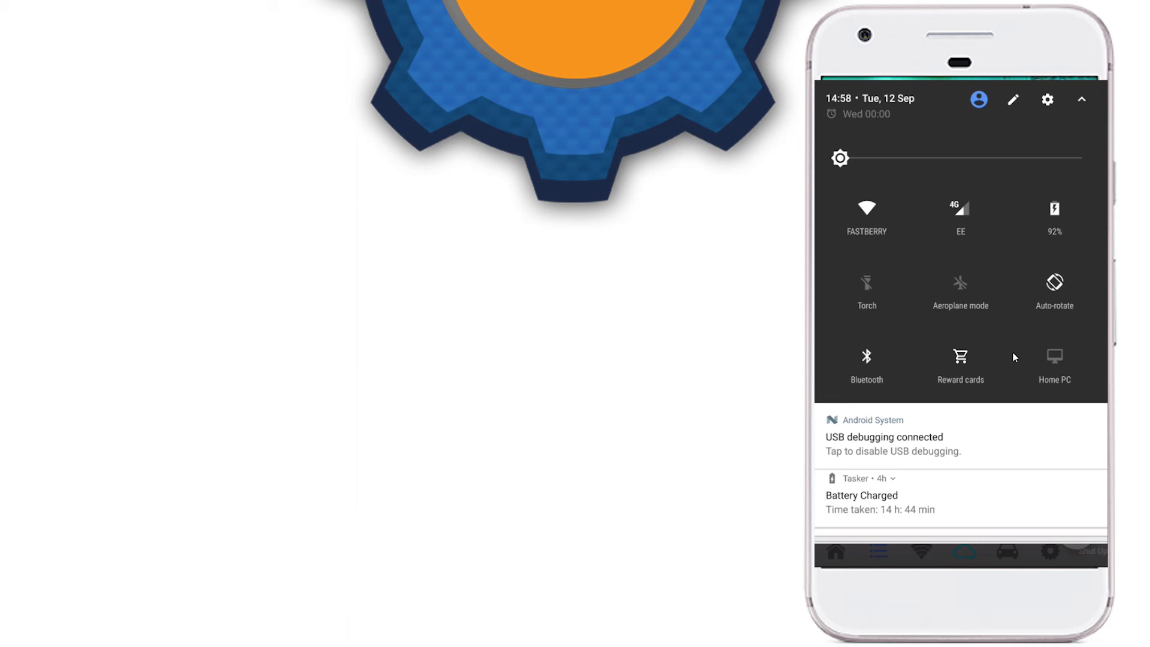
pyautogui.moveTo(1056, 367)
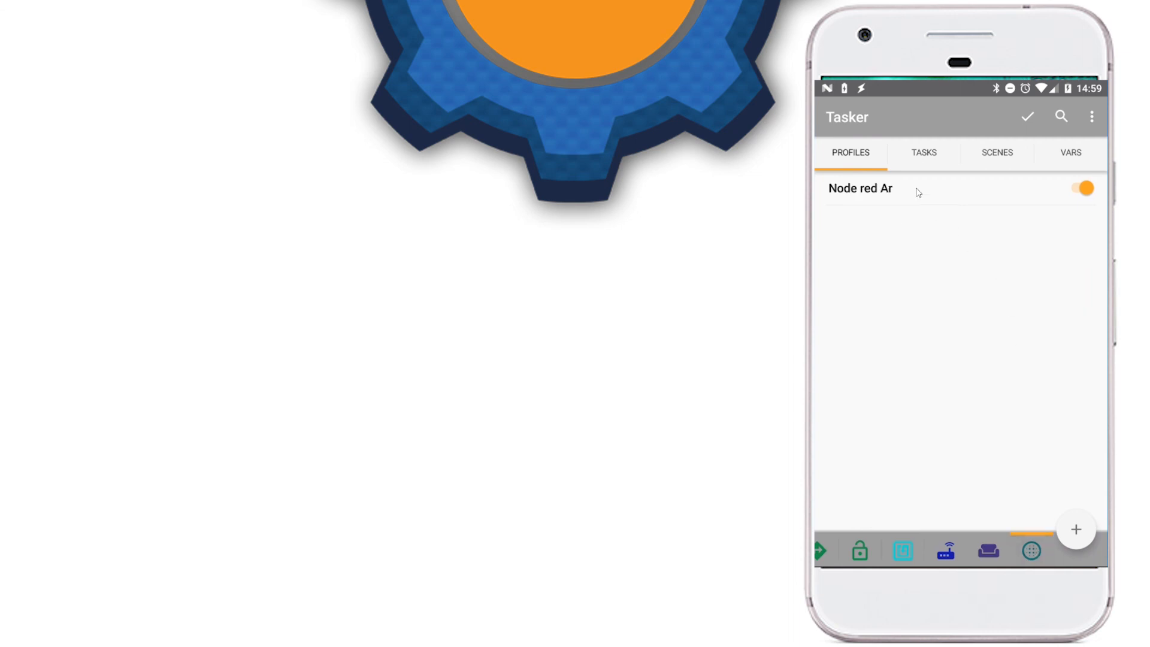
# Expand the Node red Ar profile and open its Alexa notification task in Task Edit.
pyautogui.click(859, 187)
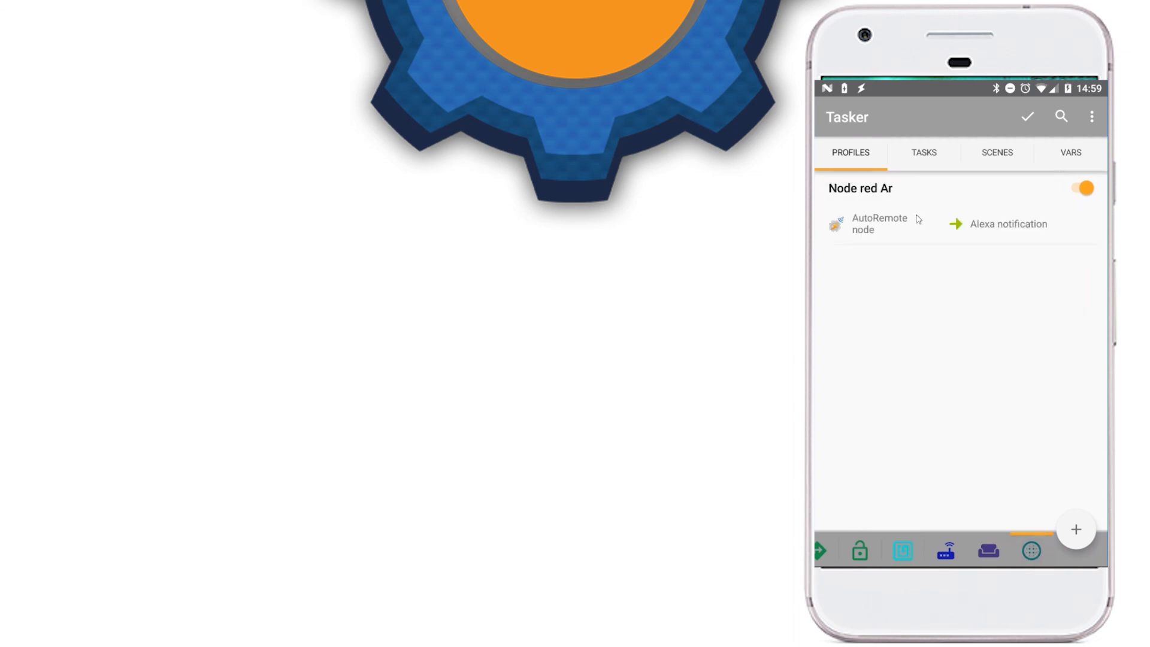
pyautogui.moveTo(891, 229)
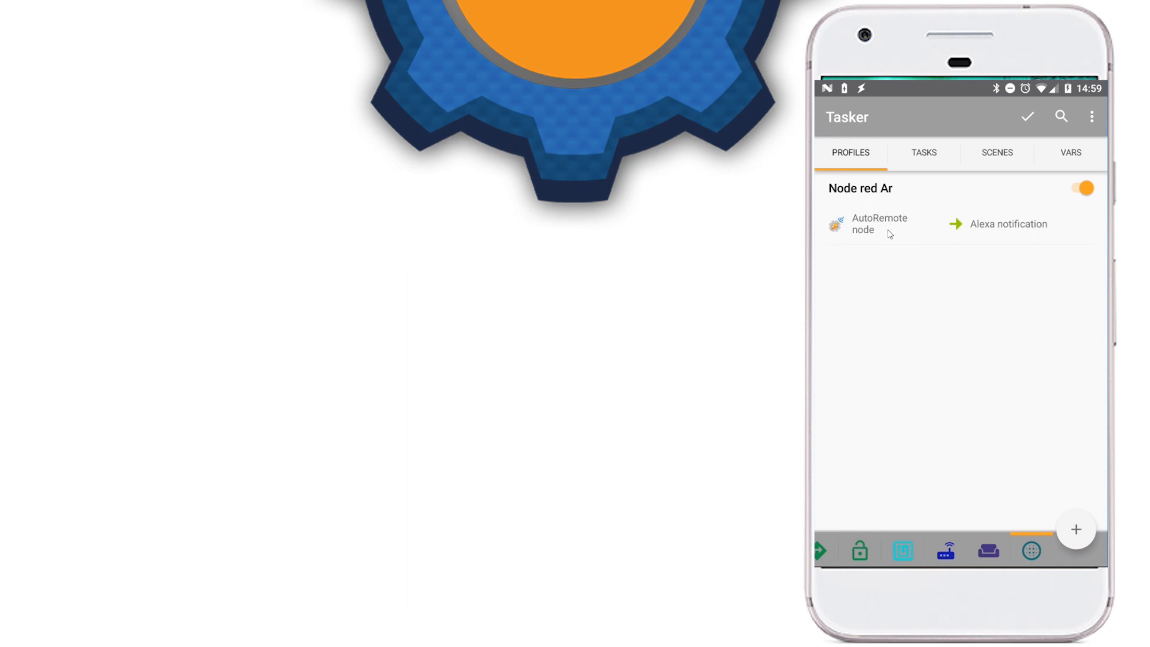
pyautogui.click(1009, 223)
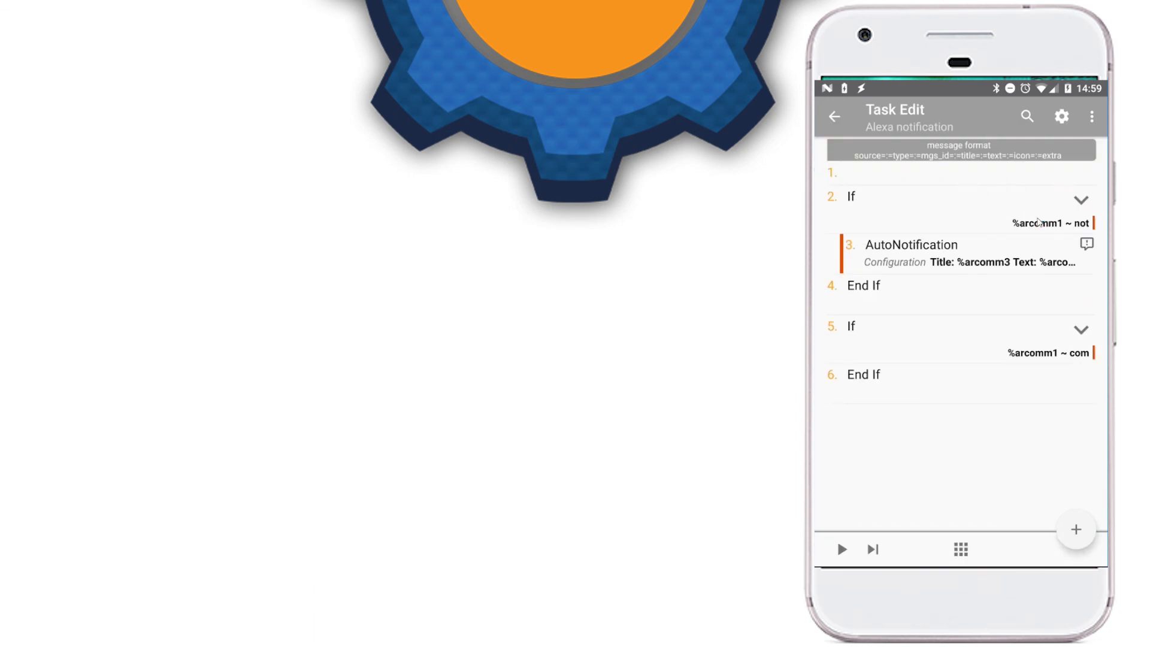